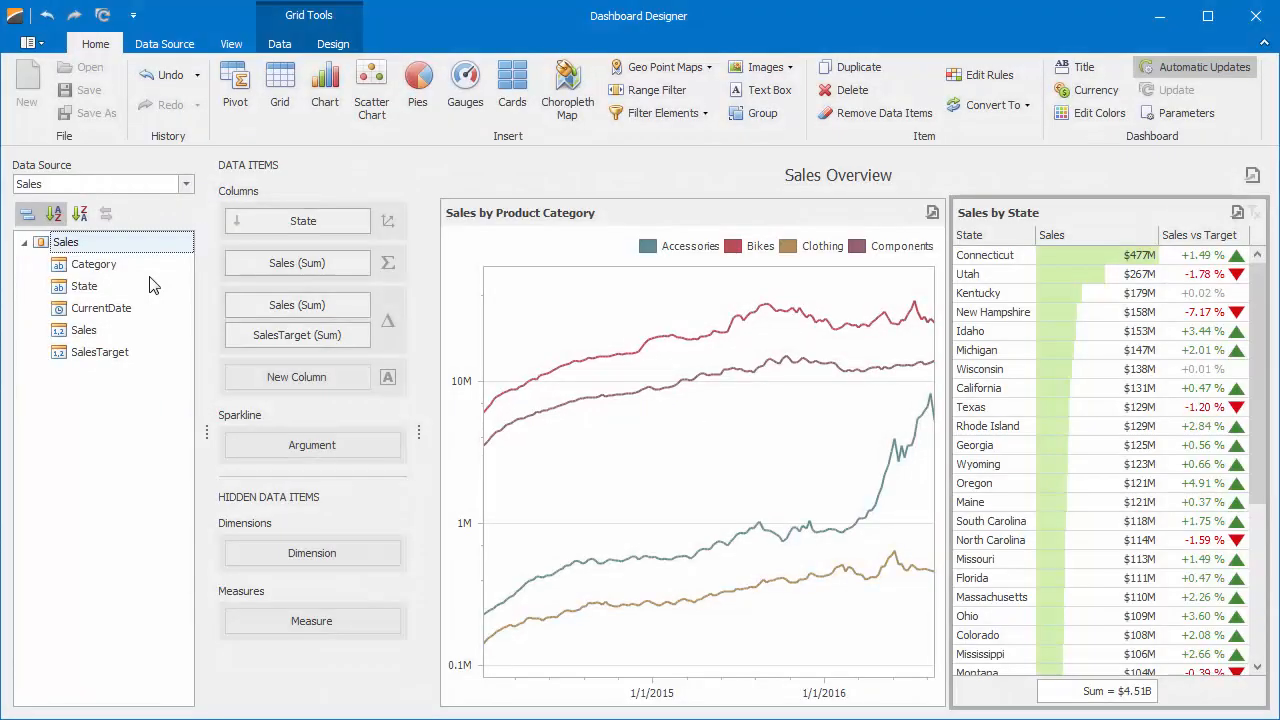
{"action": "mouse_move", "coordinate": [656, 88]}
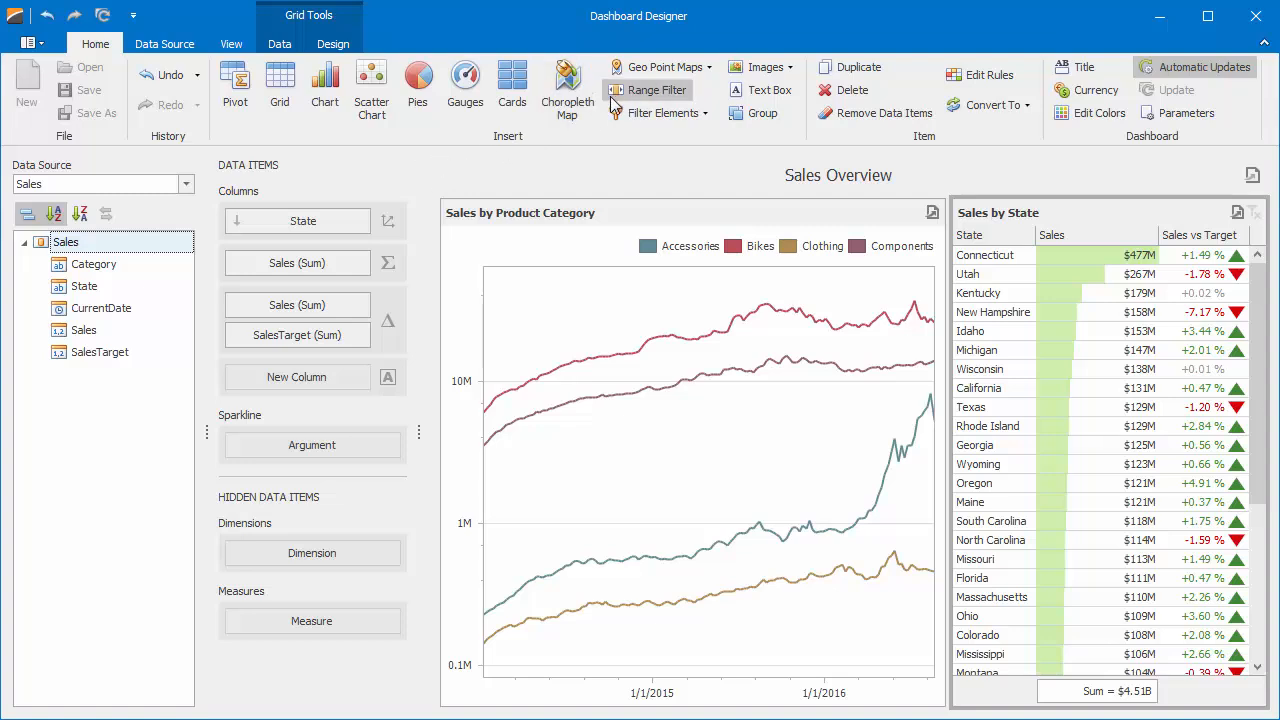
Add a Range Filter item from the Home ribbon's Insert group
{"action": "left_click", "coordinate": [648, 90]}
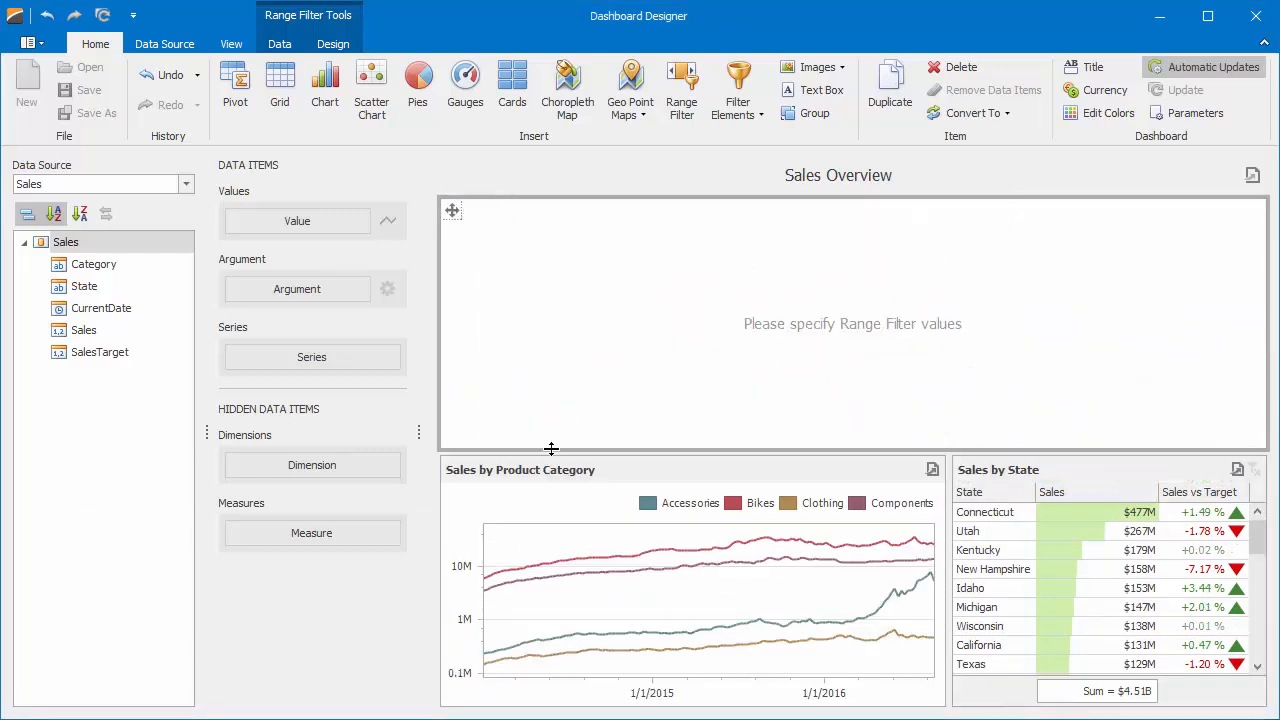
Shorten the range filter and bind Sales (Sum) as value and CurrentDate grouped by Month-Year as argument
{"action": "left_click_drag", "start_coordinate": [558, 448], "coordinate": [558, 348]}
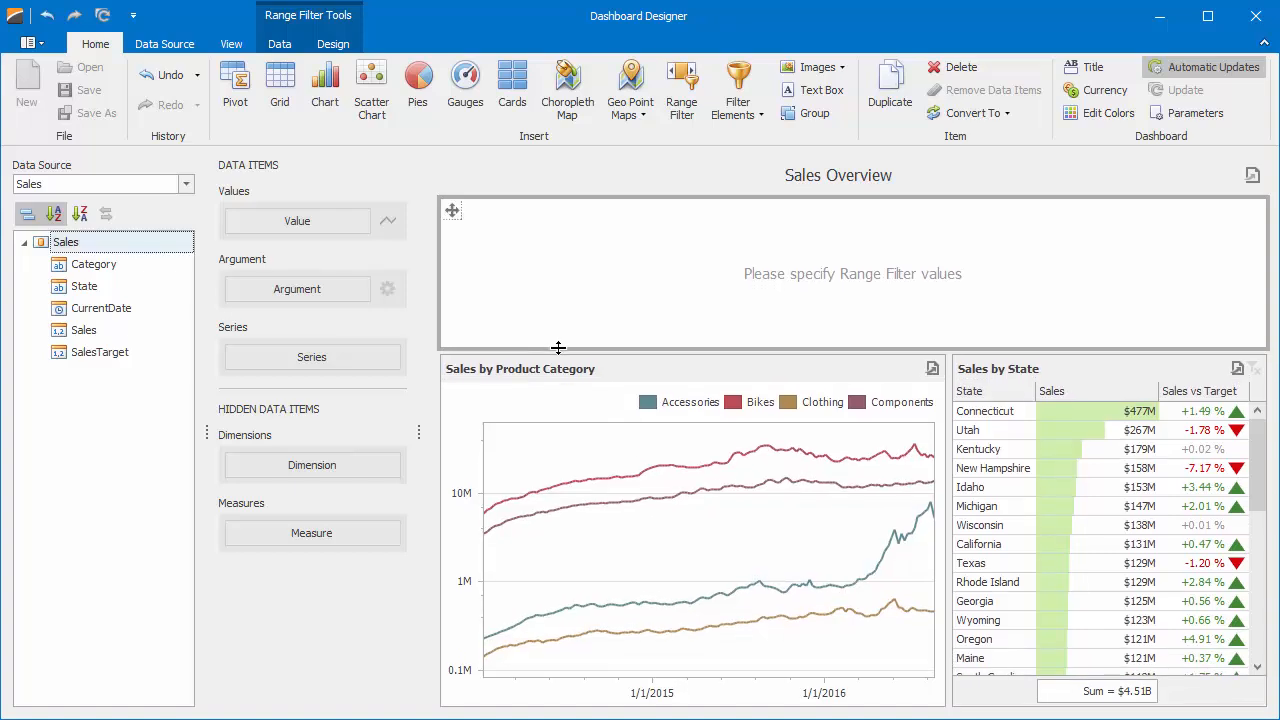
{"action": "mouse_move", "coordinate": [286, 334]}
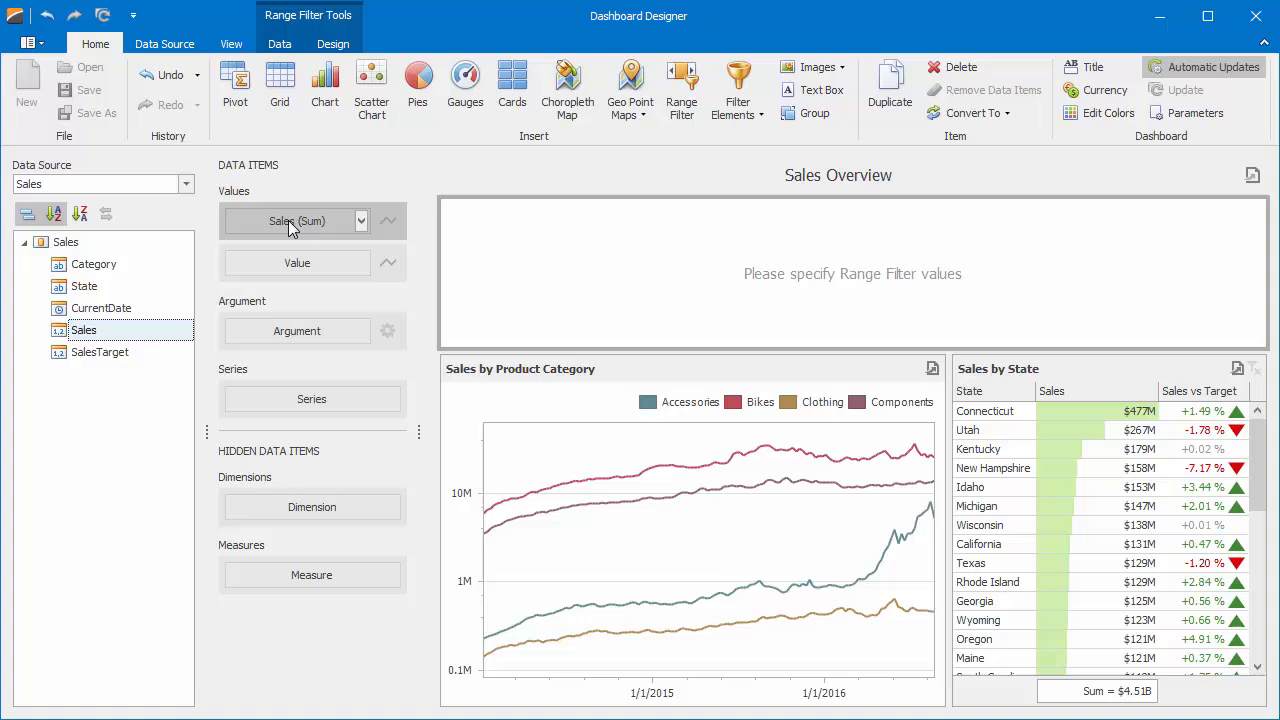
{"action": "left_click_drag", "start_coordinate": [100, 308], "coordinate": [240, 308]}
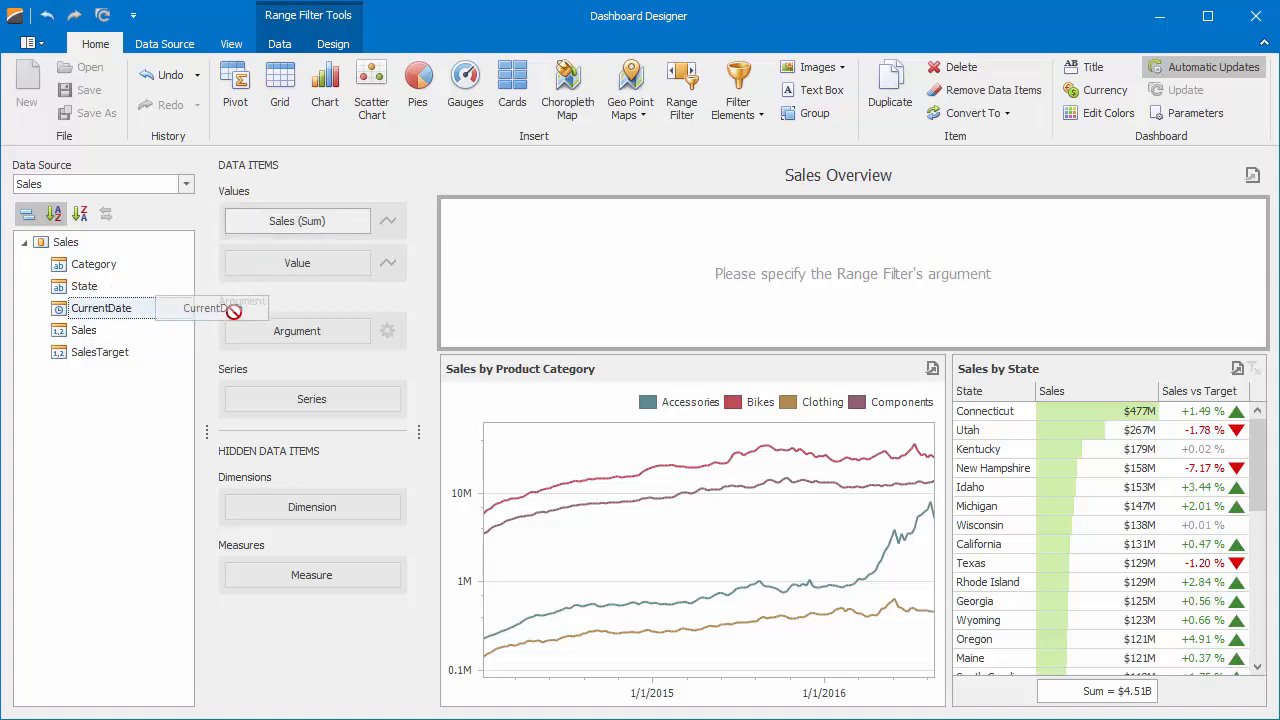
{"action": "left_click_drag", "start_coordinate": [100, 308], "coordinate": [296, 332]}
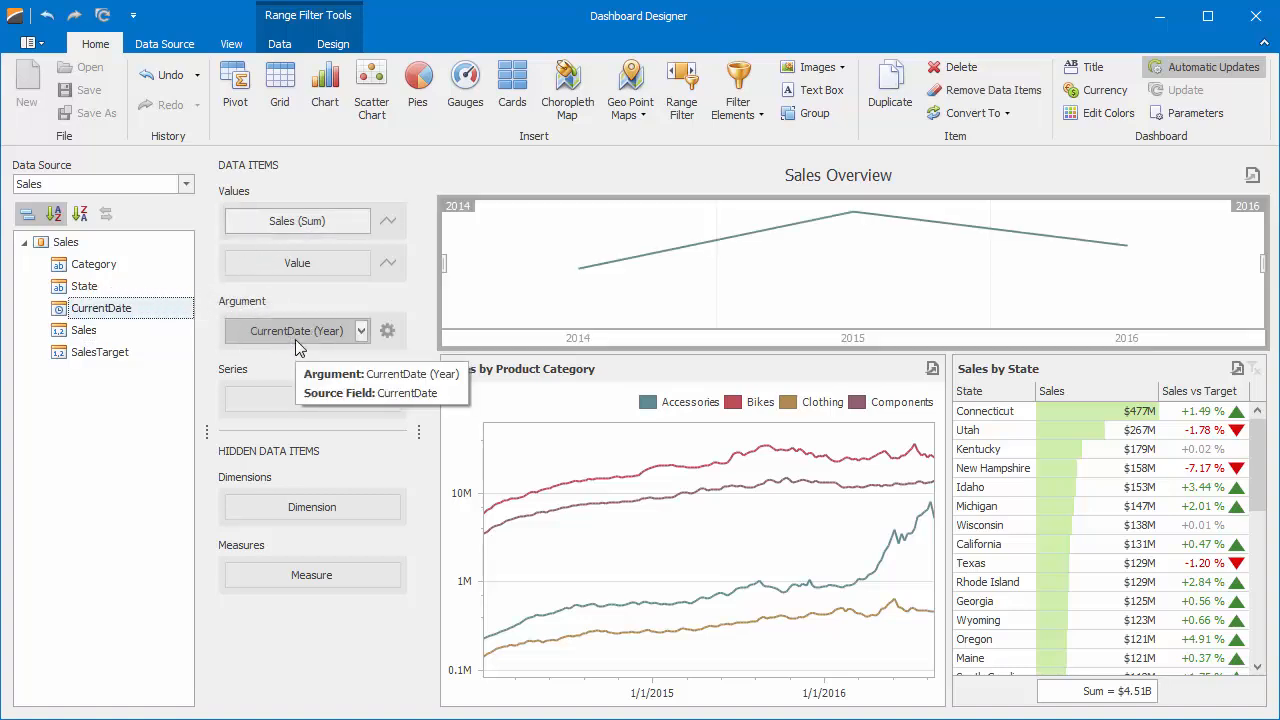
{"action": "left_click", "coordinate": [360, 330]}
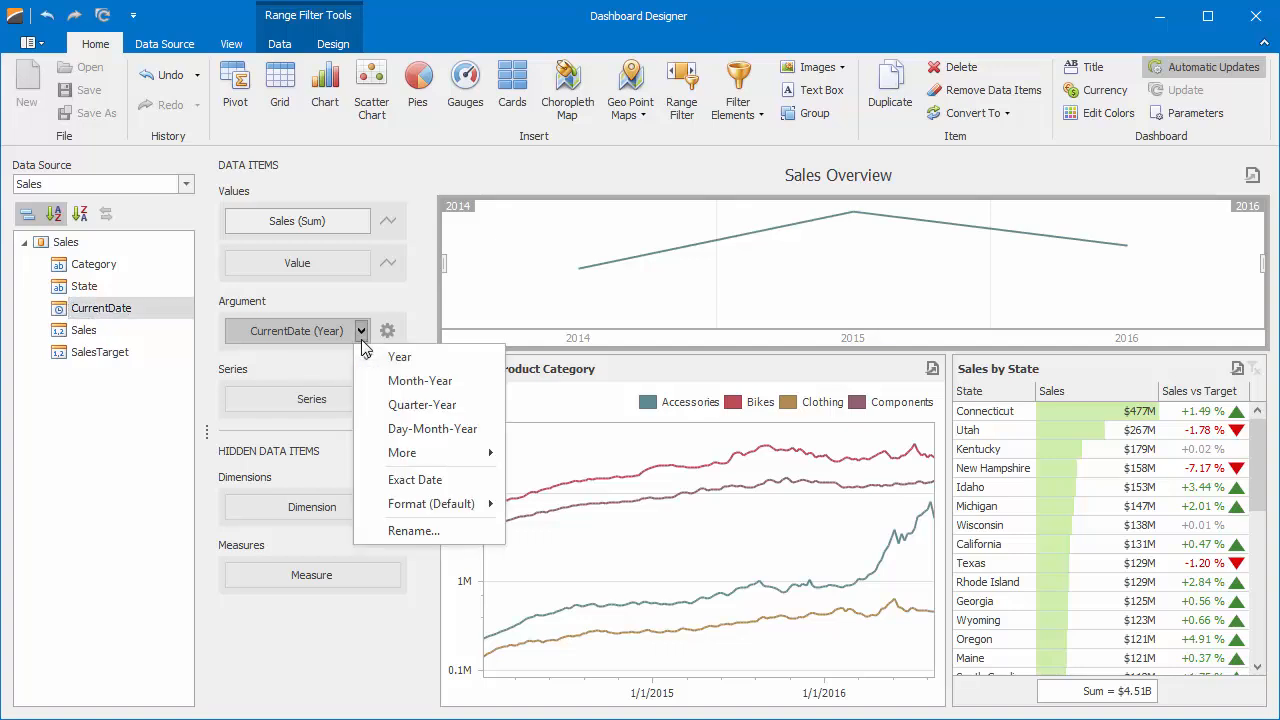
{"action": "left_click", "coordinate": [420, 380]}
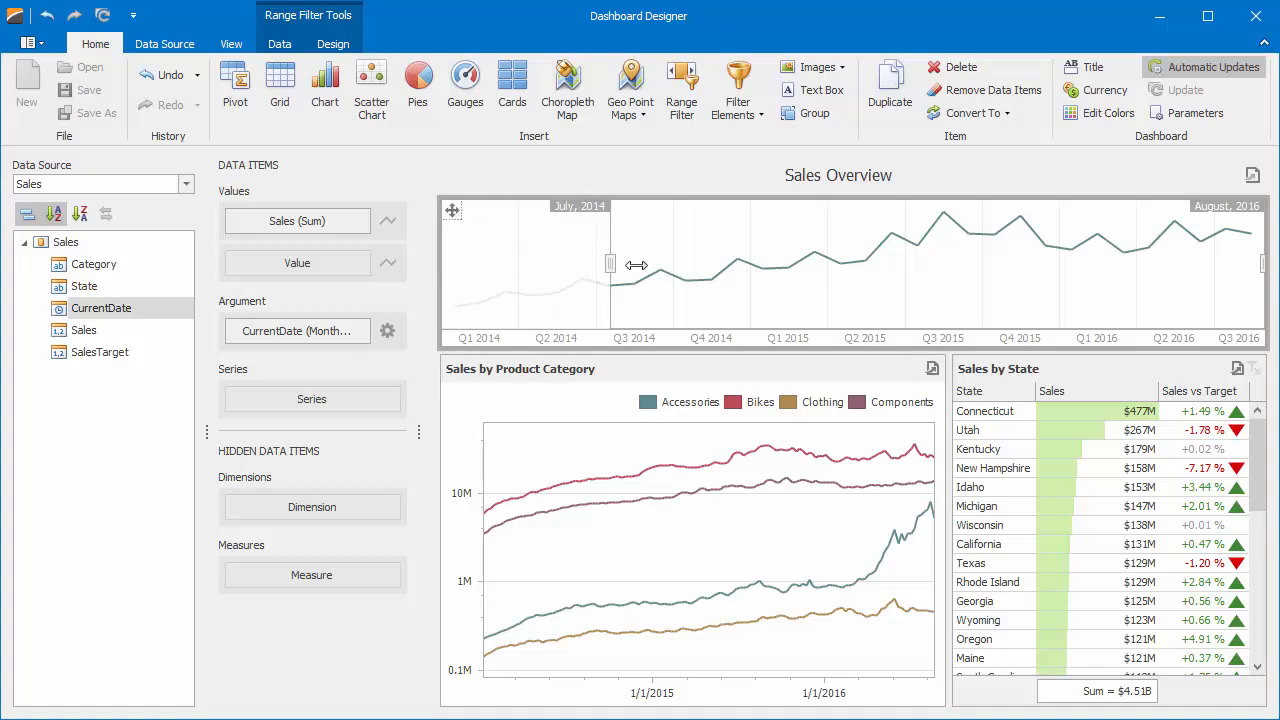
Drag the selection thumbs to April 2015 and December 2015, then bring up the filter's context menu
{"action": "left_click_drag", "start_coordinate": [610, 264], "coordinate": [826, 264]}
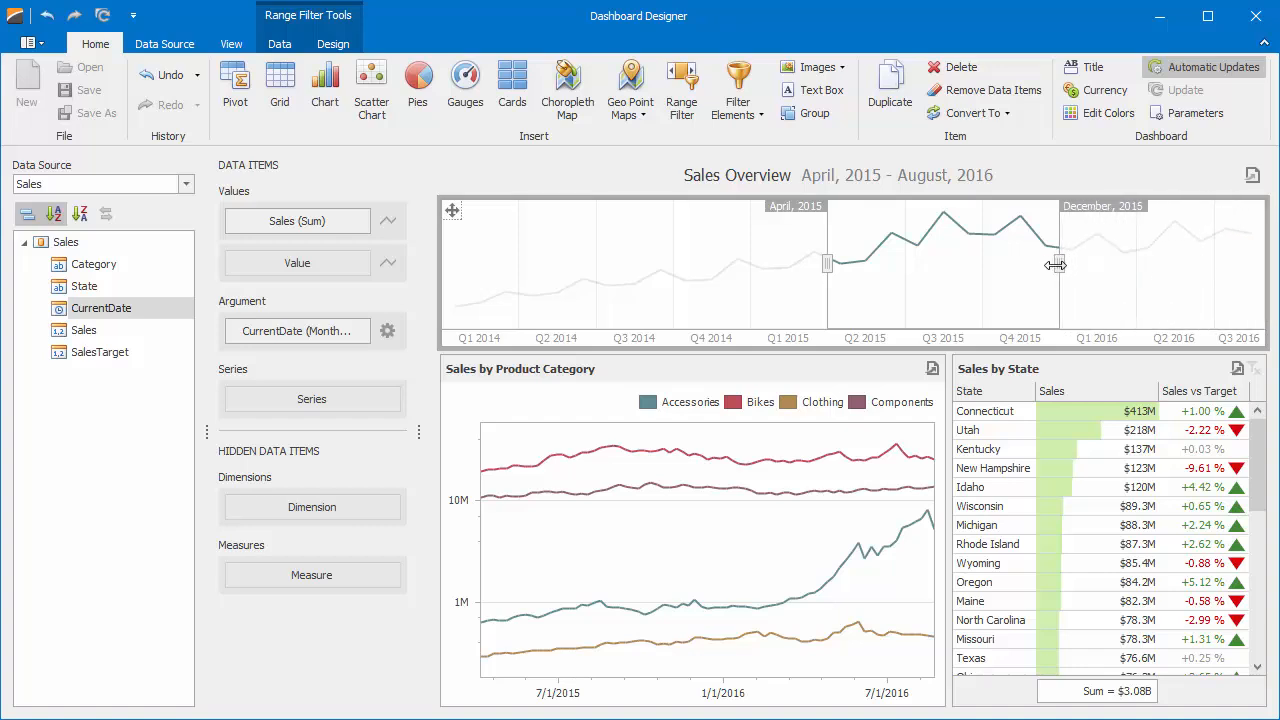
{"action": "left_click_drag", "start_coordinate": [1056, 264], "coordinate": [1060, 264]}
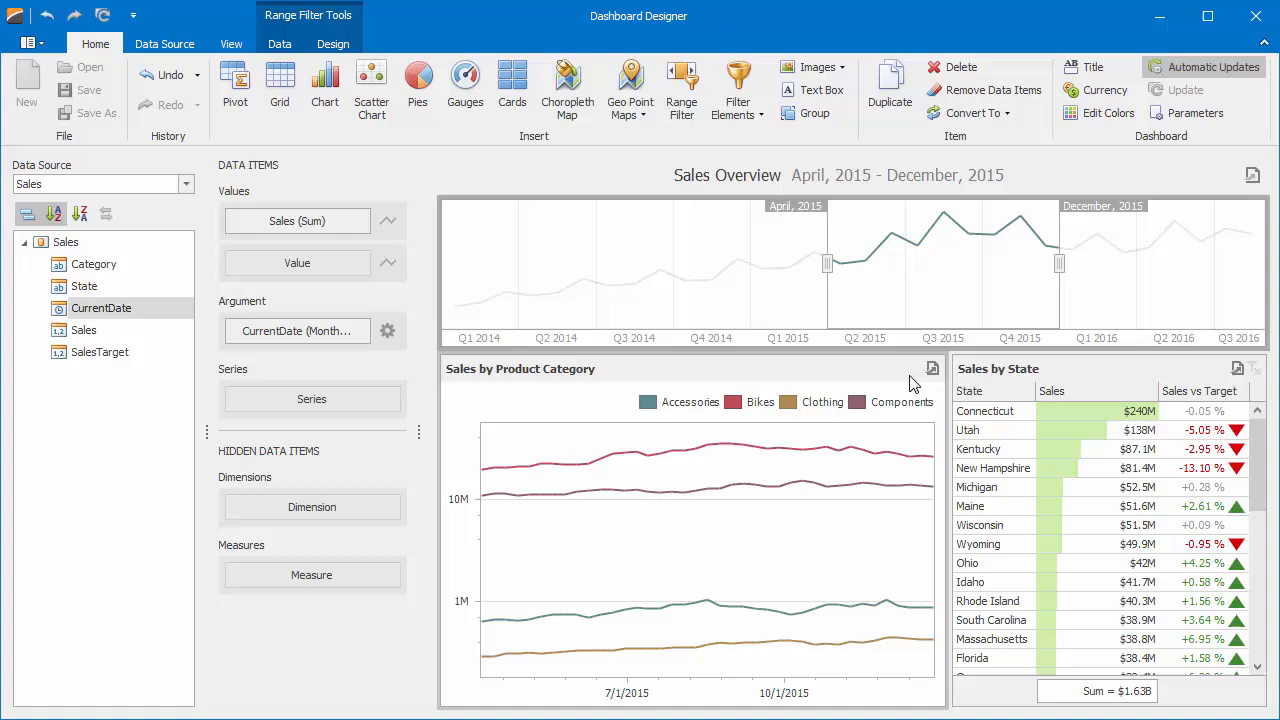
{"action": "mouse_move", "coordinate": [836, 460]}
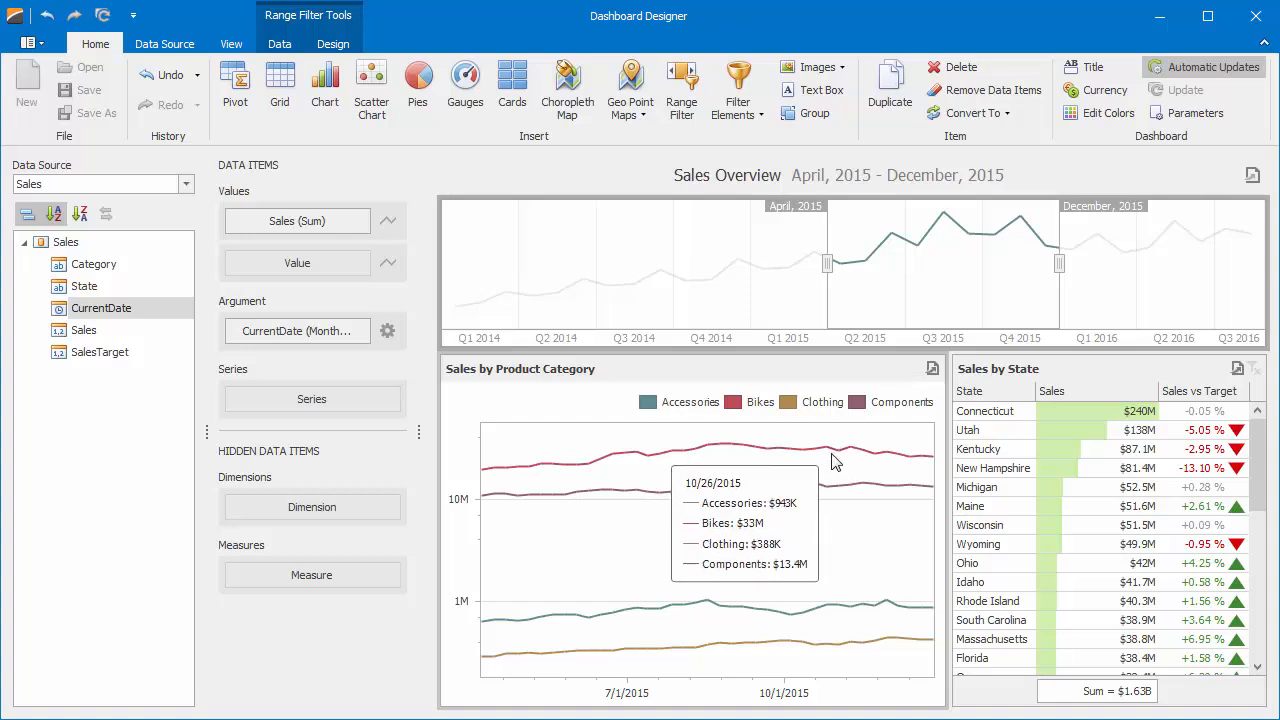
{"action": "mouse_move", "coordinate": [930, 296]}
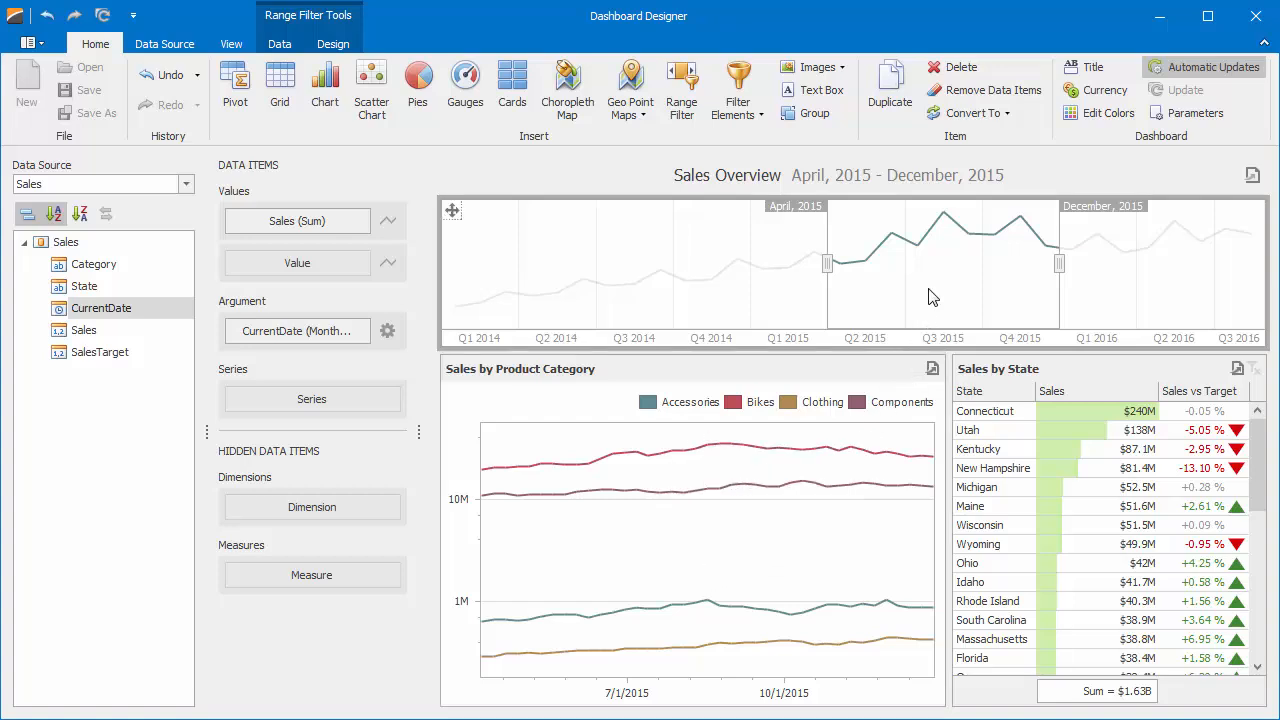
{"action": "right_click", "coordinate": [930, 296]}
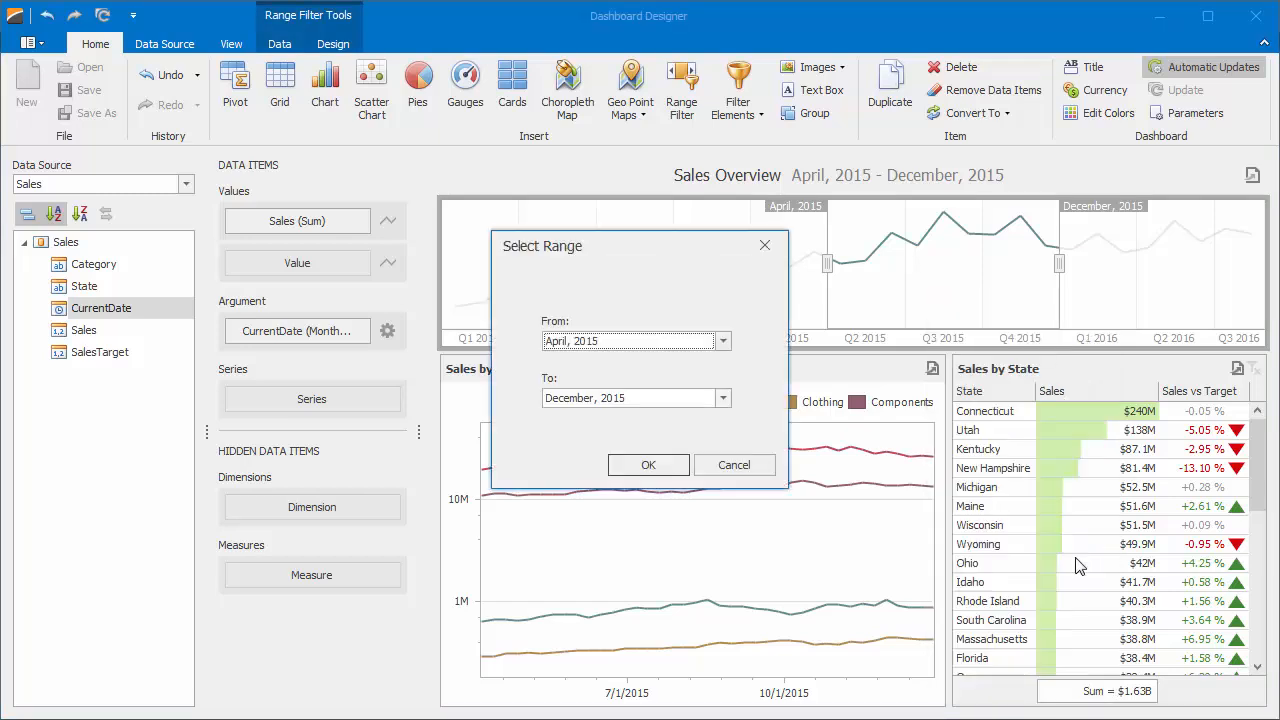
In Select Range, set the From value to Jun 2015 and confirm
{"action": "left_click", "coordinate": [724, 340]}
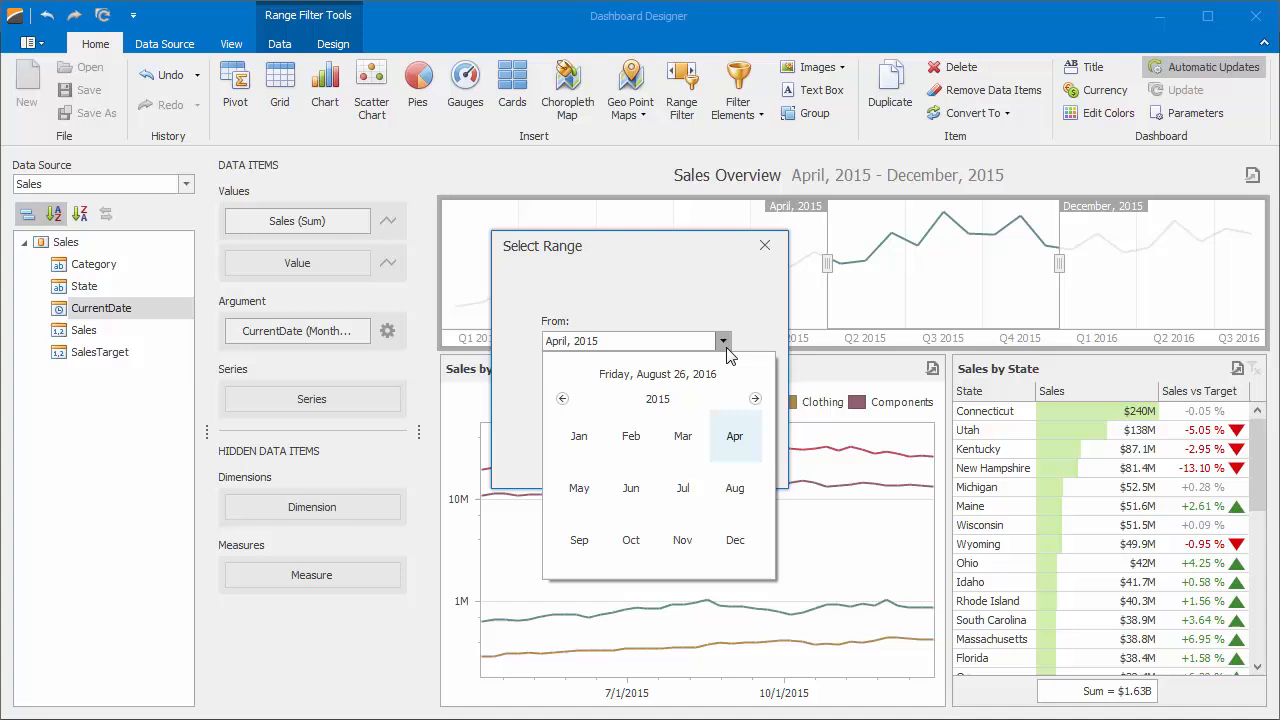
{"action": "mouse_move", "coordinate": [640, 496]}
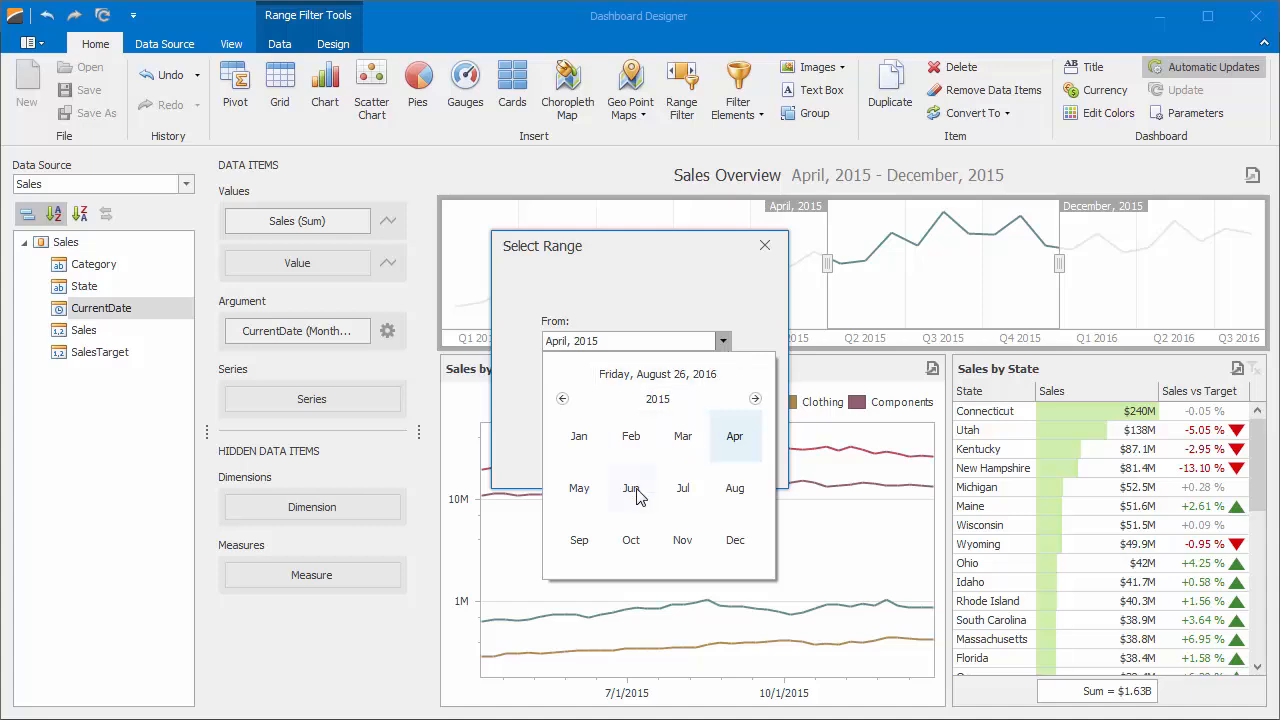
{"action": "left_click", "coordinate": [632, 488]}
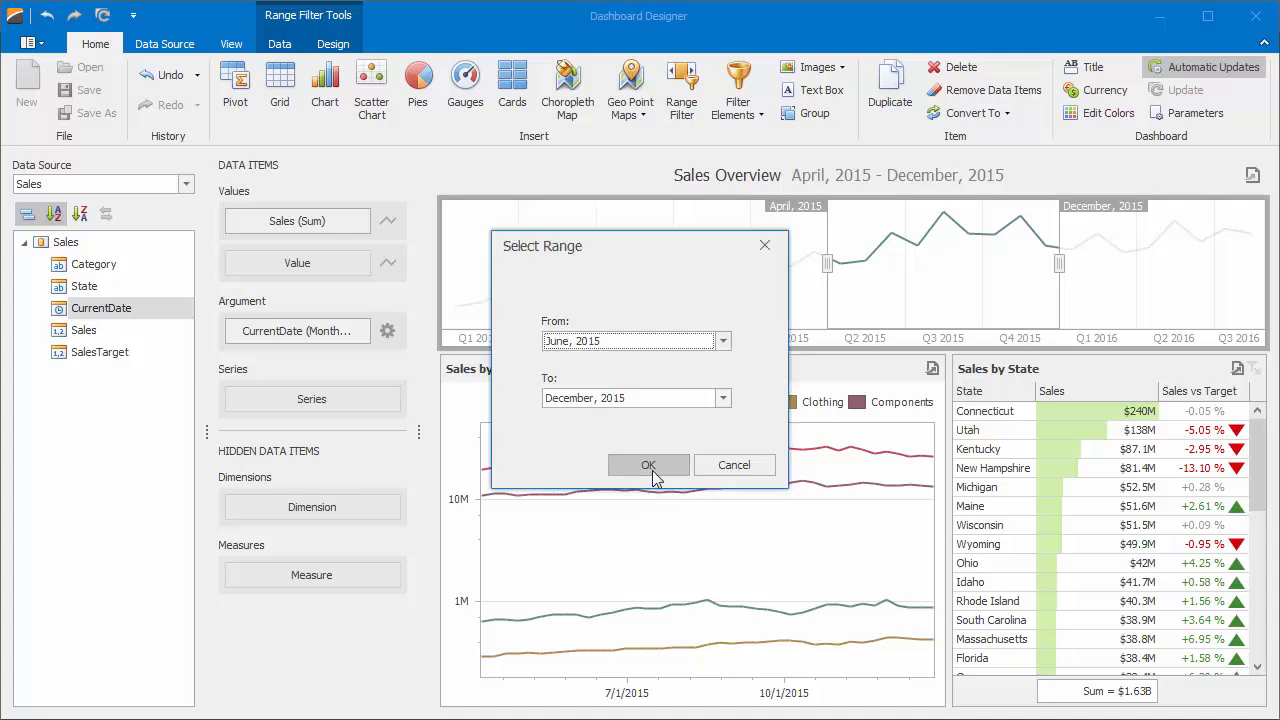
{"action": "left_click", "coordinate": [648, 464]}
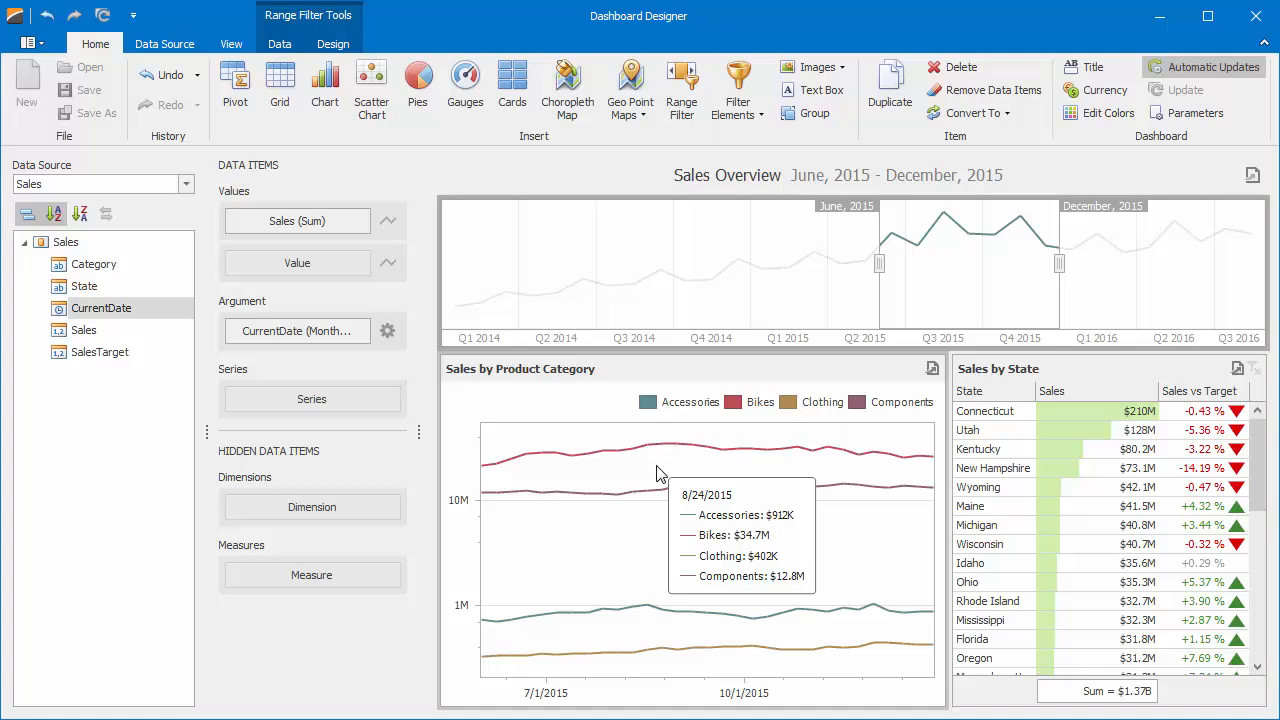
{"action": "mouse_move", "coordinate": [904, 258]}
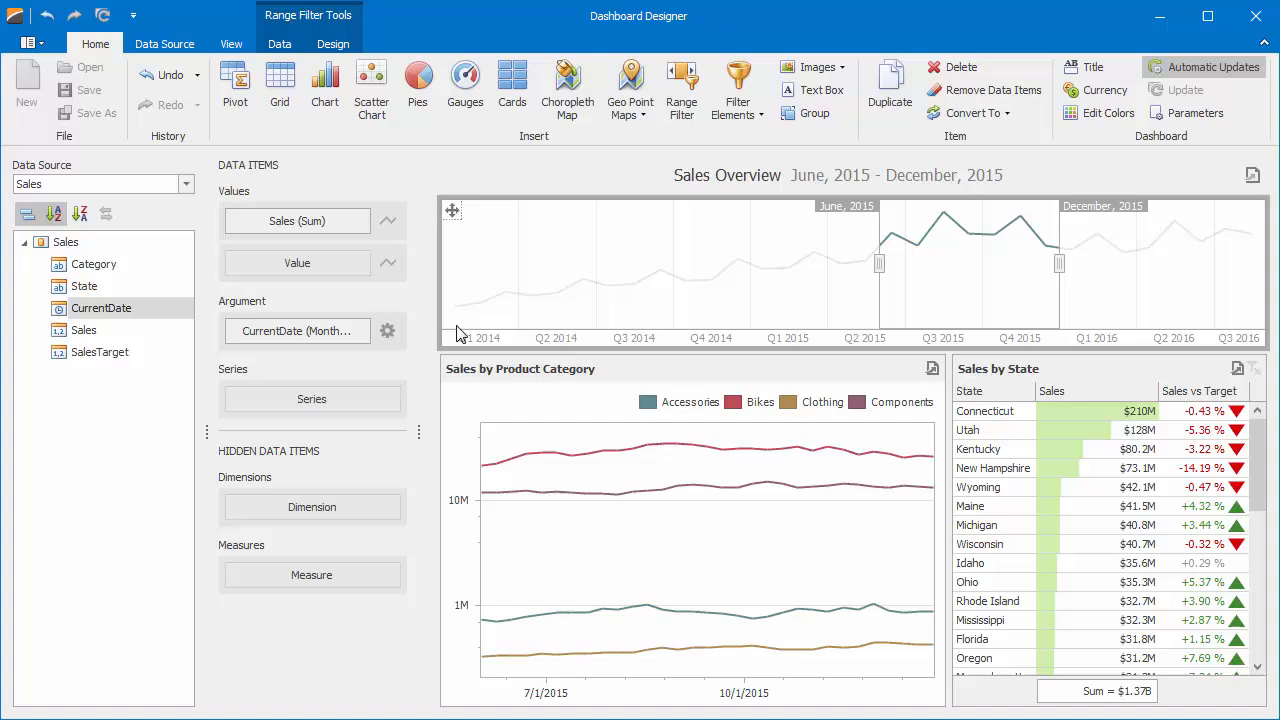
In Edit Periods, add Last Year as a predefined period and close the editor
{"action": "left_click", "coordinate": [388, 330]}
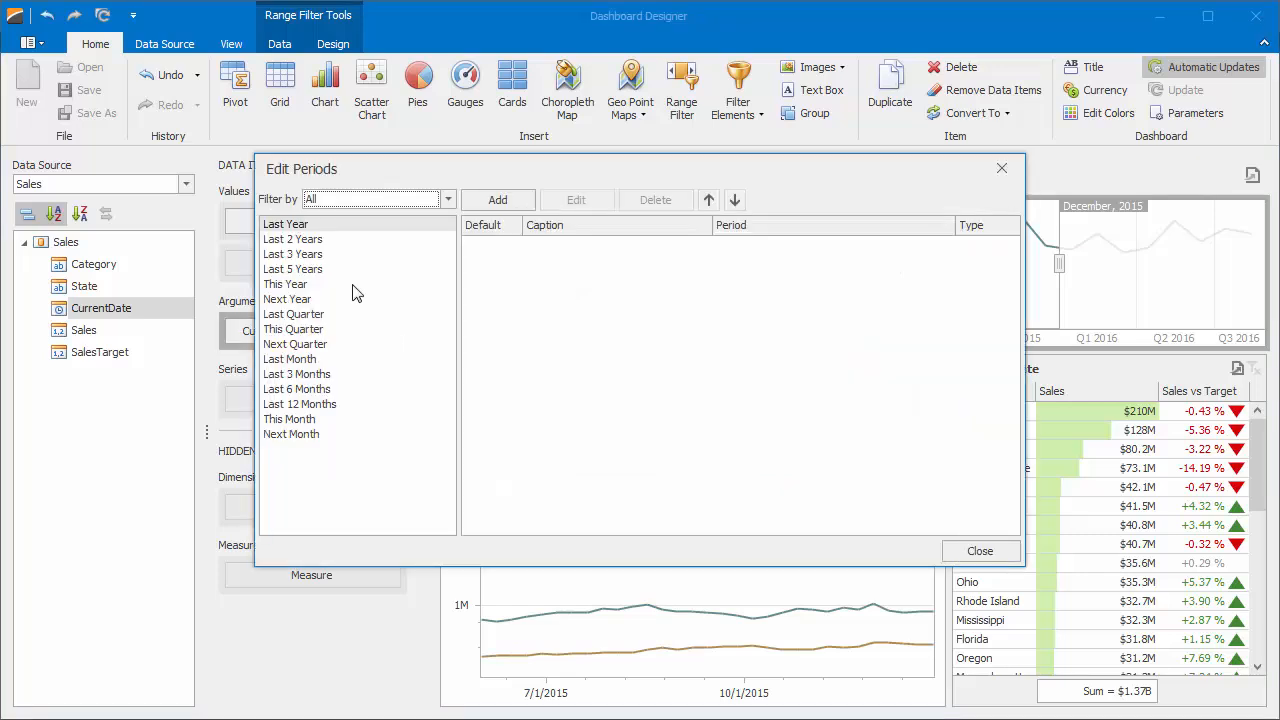
{"action": "mouse_move", "coordinate": [318, 438]}
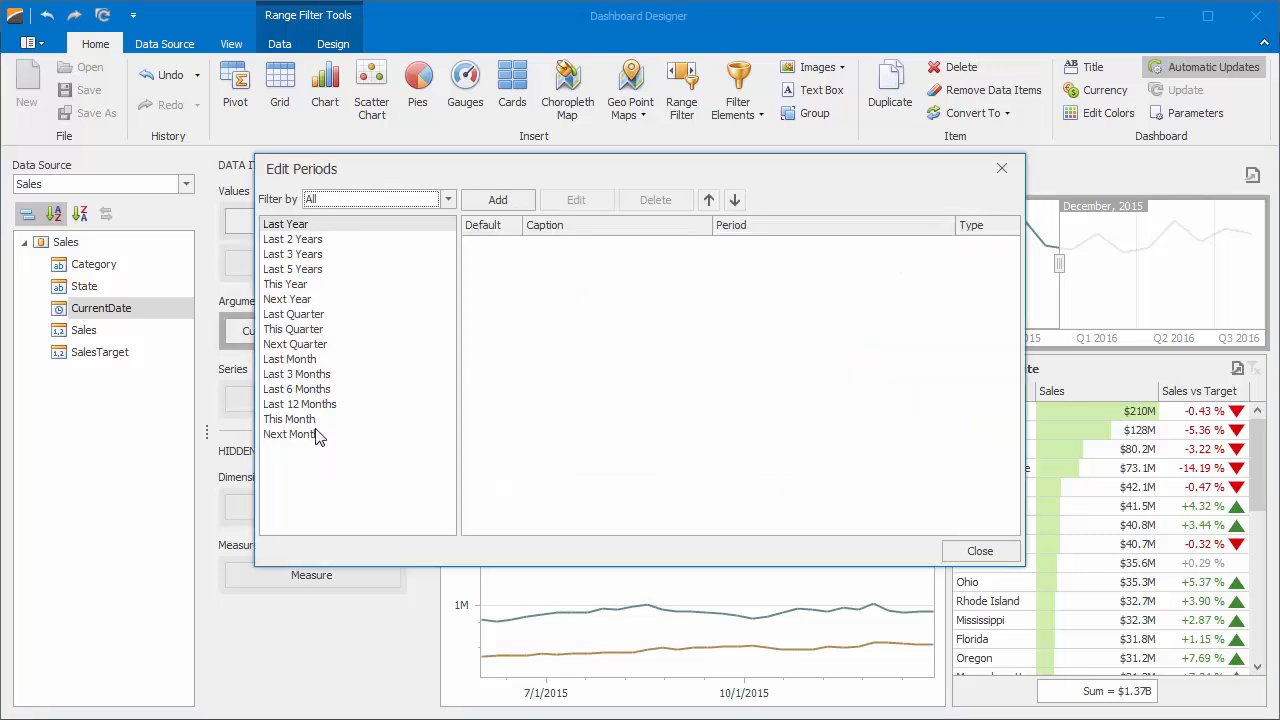
{"action": "mouse_move", "coordinate": [352, 234]}
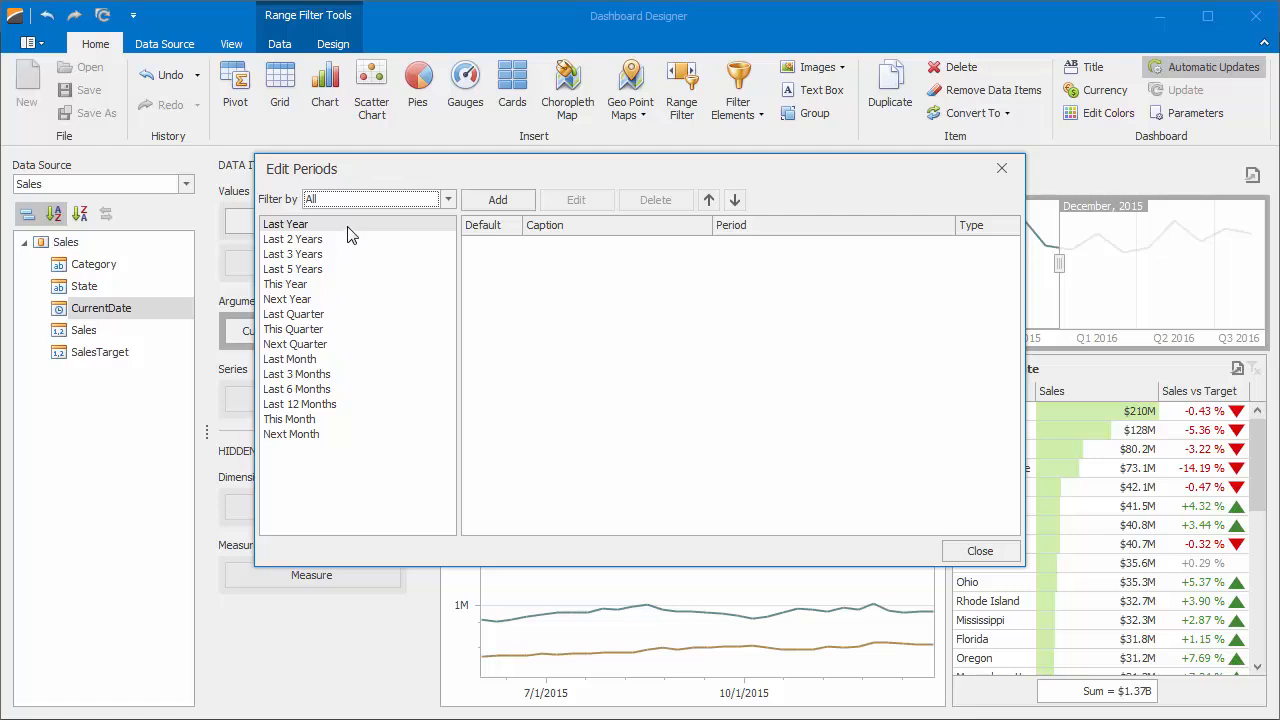
{"action": "left_click", "coordinate": [496, 200]}
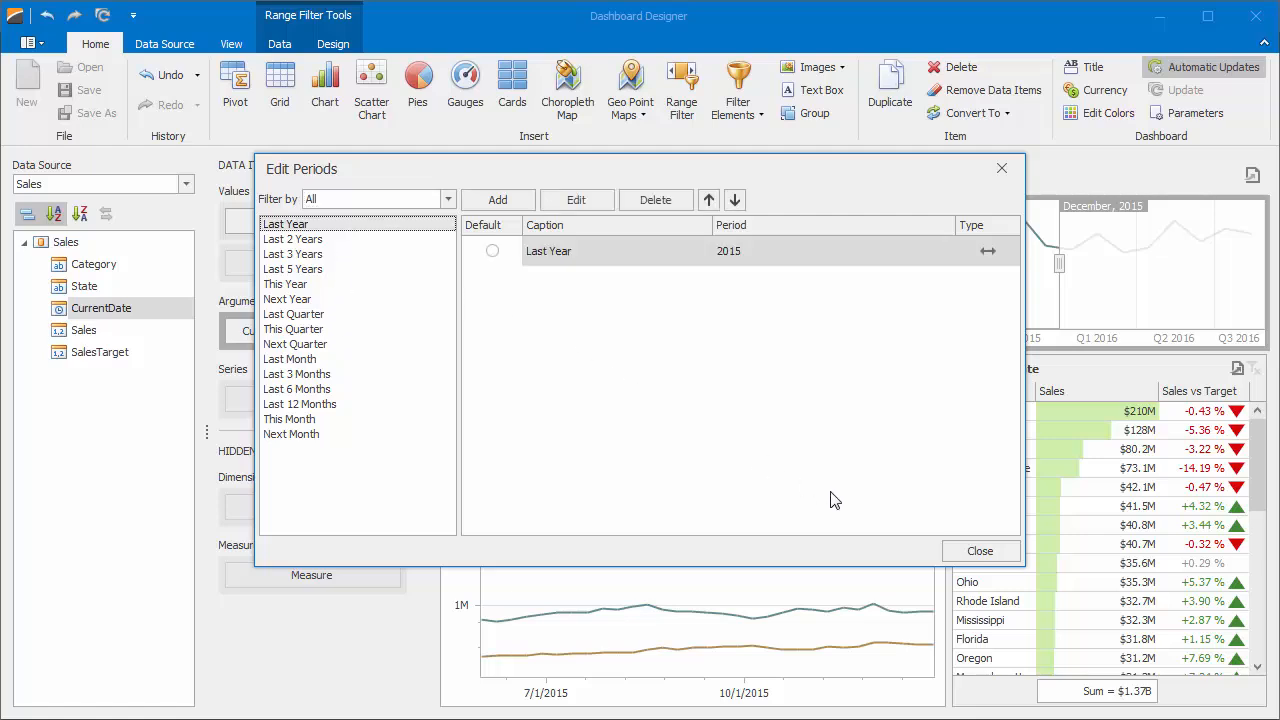
{"action": "left_click", "coordinate": [980, 552]}
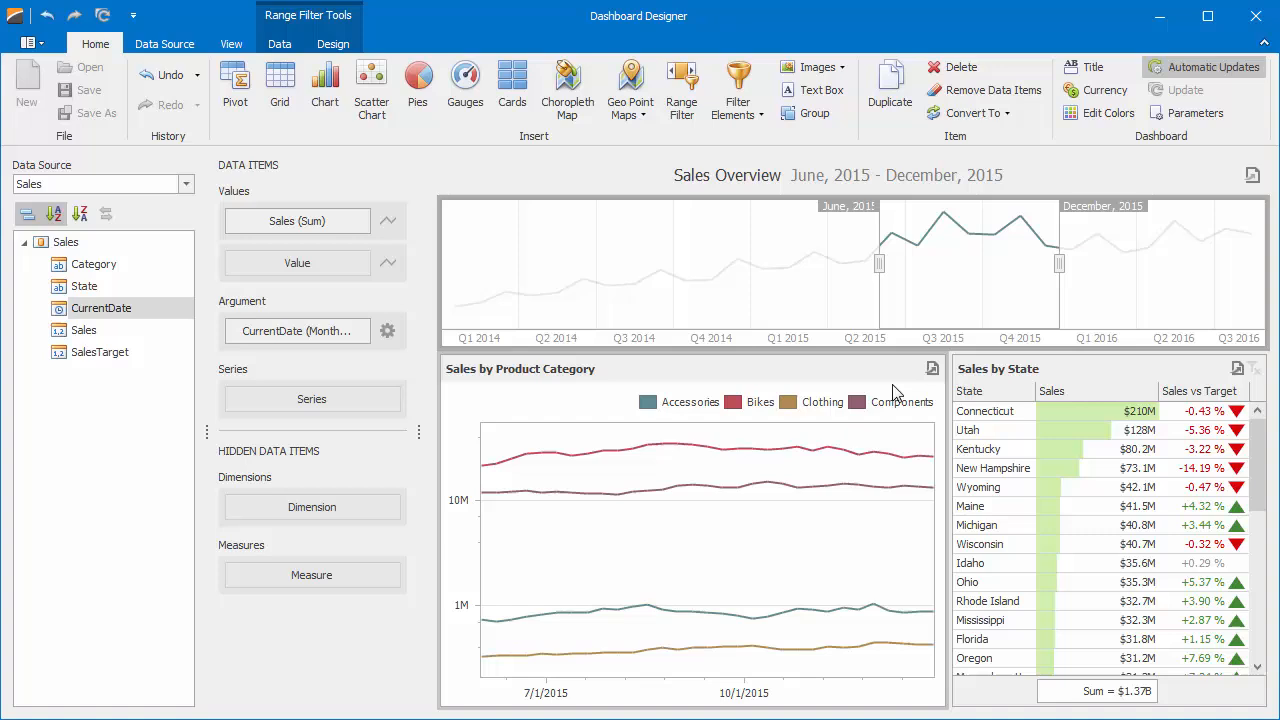
Apply the Last Year period to filter to 2015, then clear the master filter to restore all dates
{"action": "right_click", "coordinate": [896, 264]}
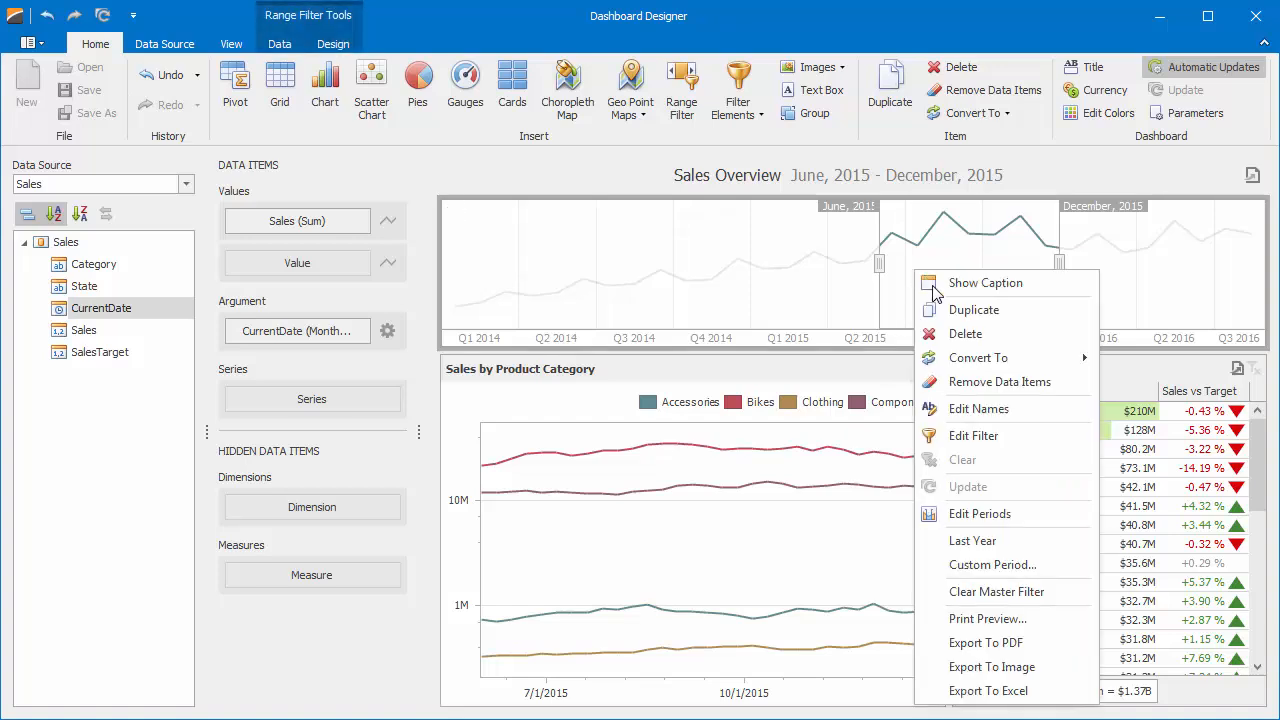
{"action": "mouse_move", "coordinate": [1004, 540]}
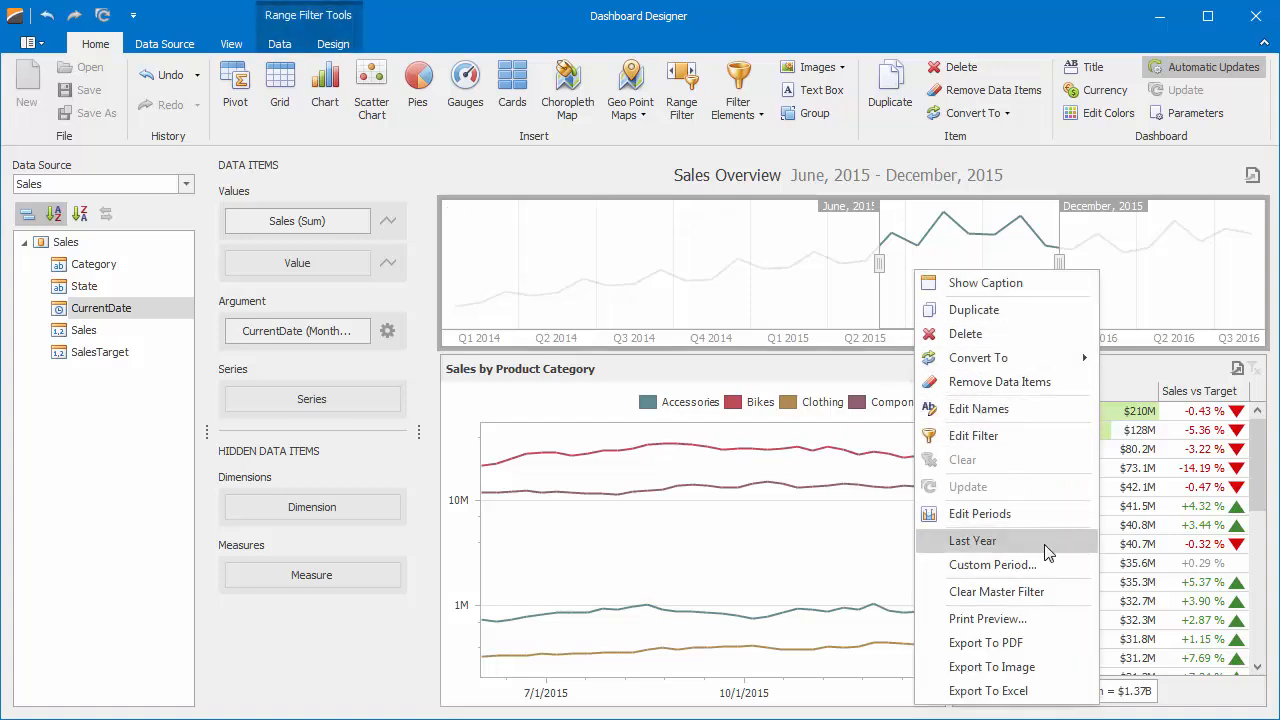
{"action": "left_click", "coordinate": [972, 540]}
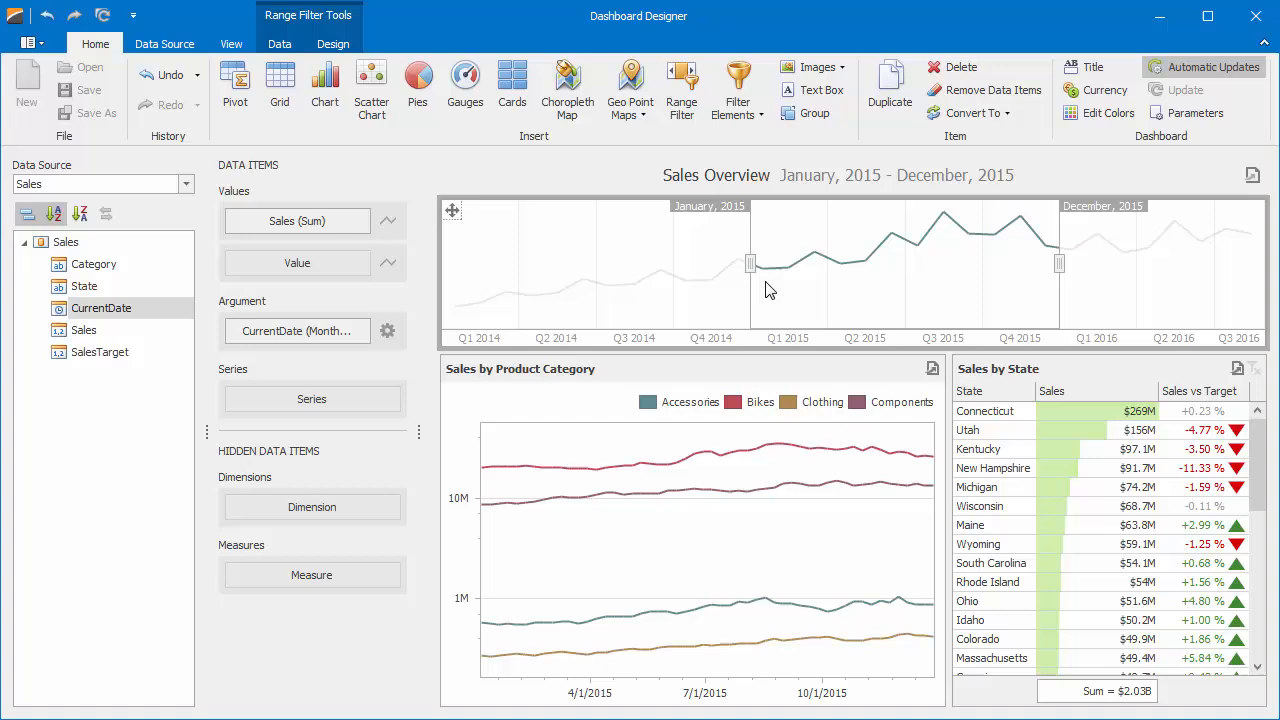
{"action": "right_click", "coordinate": [770, 290]}
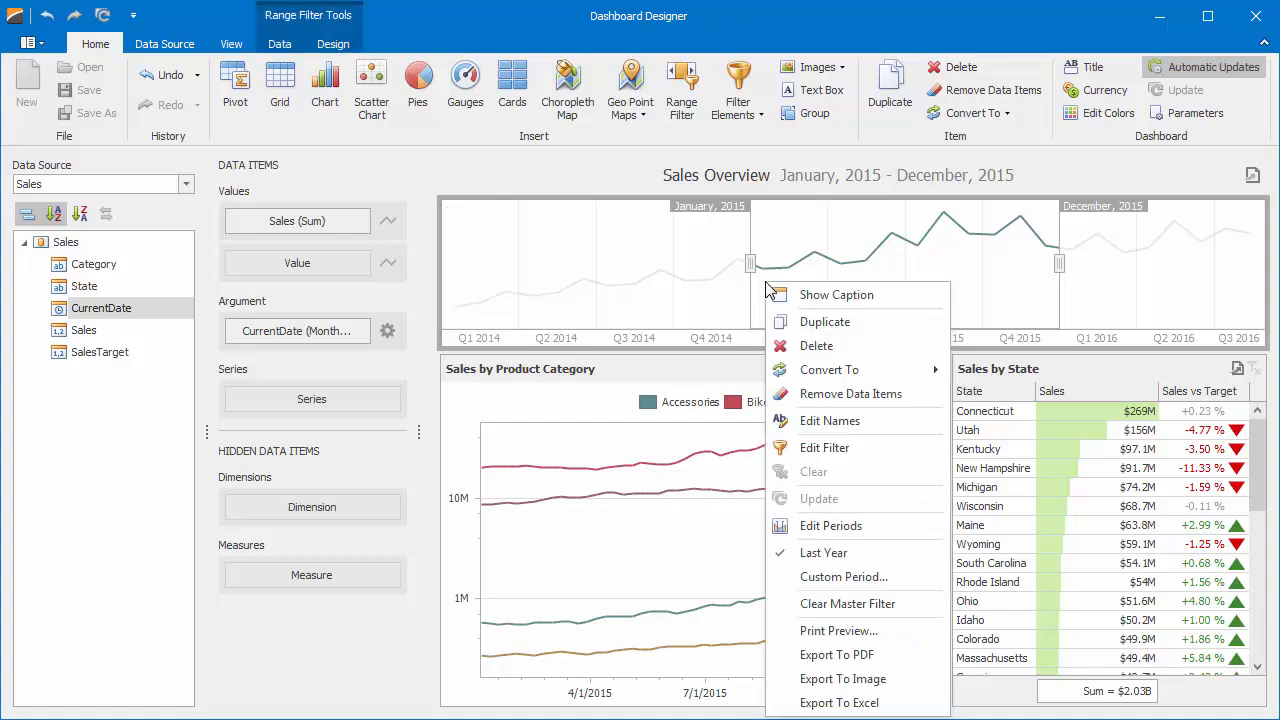
{"action": "mouse_move", "coordinate": [848, 604]}
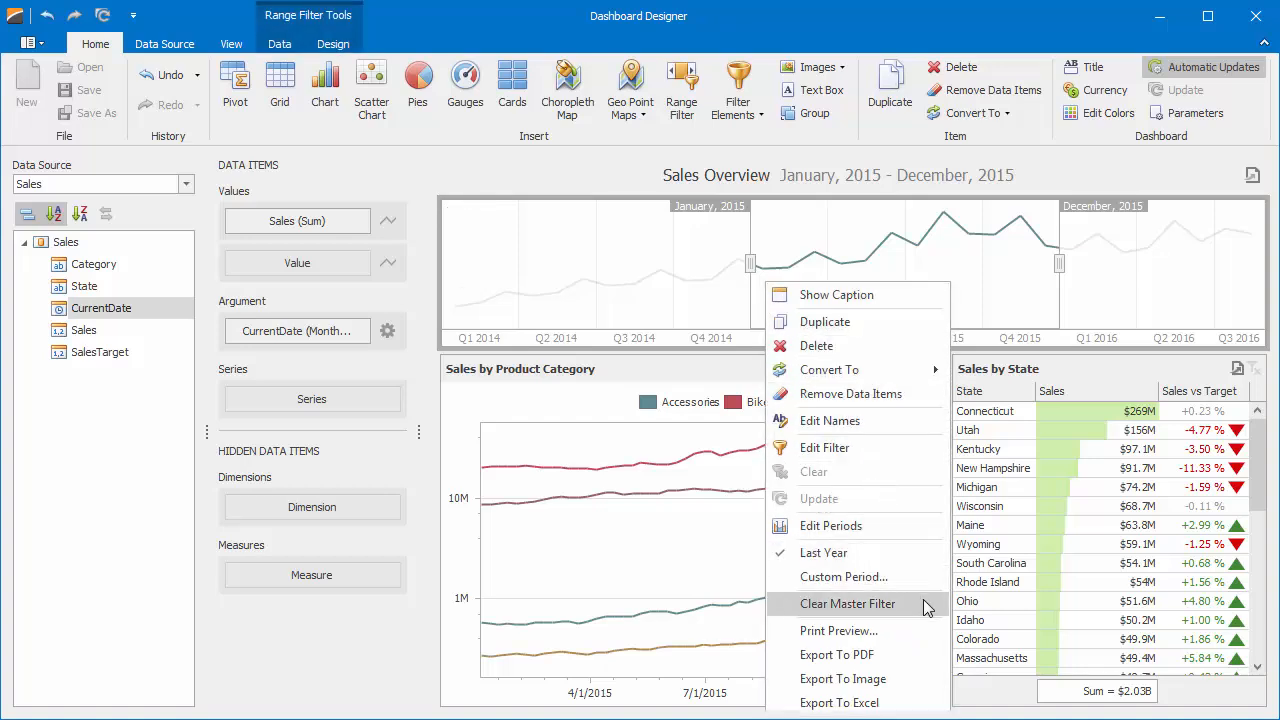
{"action": "left_click", "coordinate": [848, 604]}
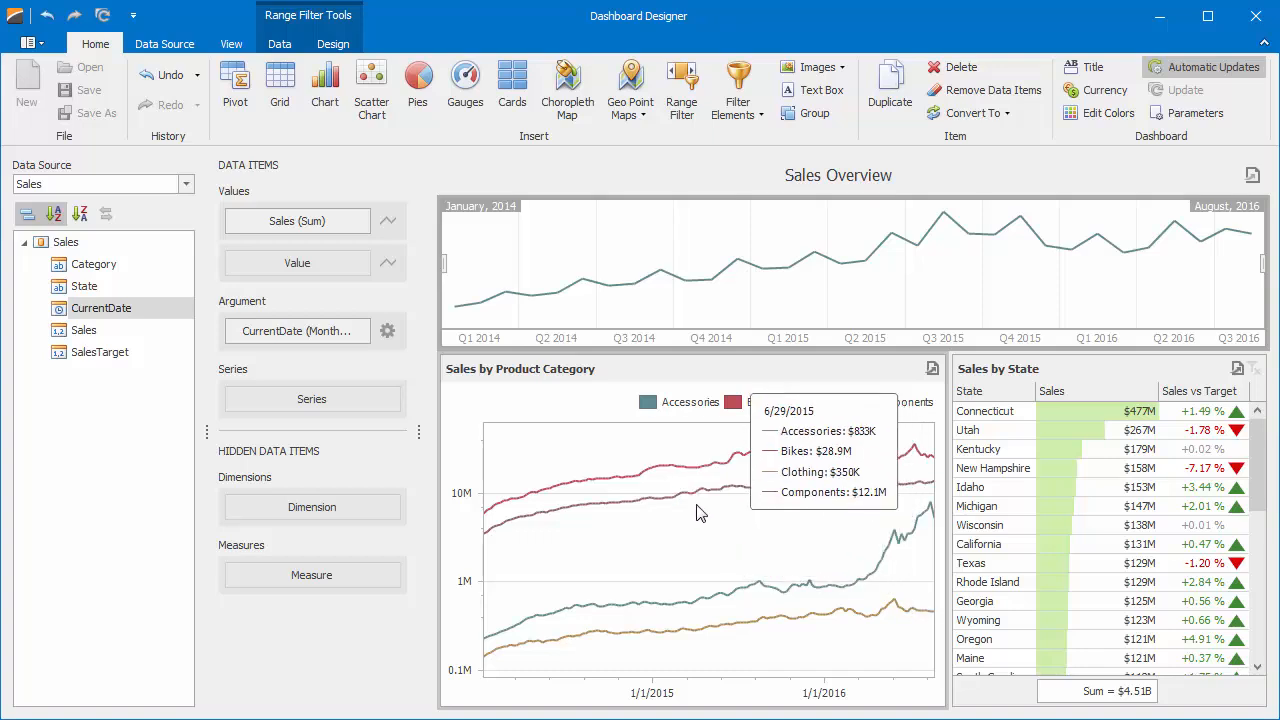
{"action": "mouse_move", "coordinate": [168, 276]}
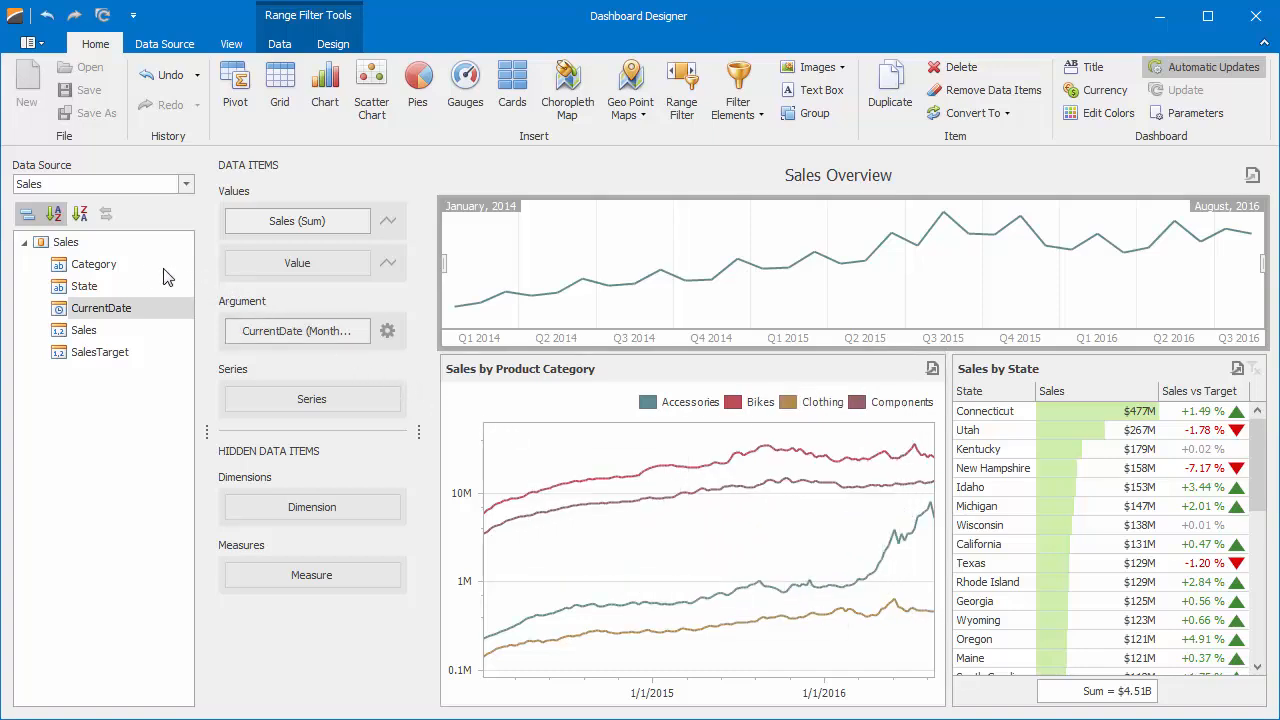
Use Category as the range filter's series to plot separate sales lines per category
{"action": "left_click_drag", "start_coordinate": [94, 264], "coordinate": [312, 400]}
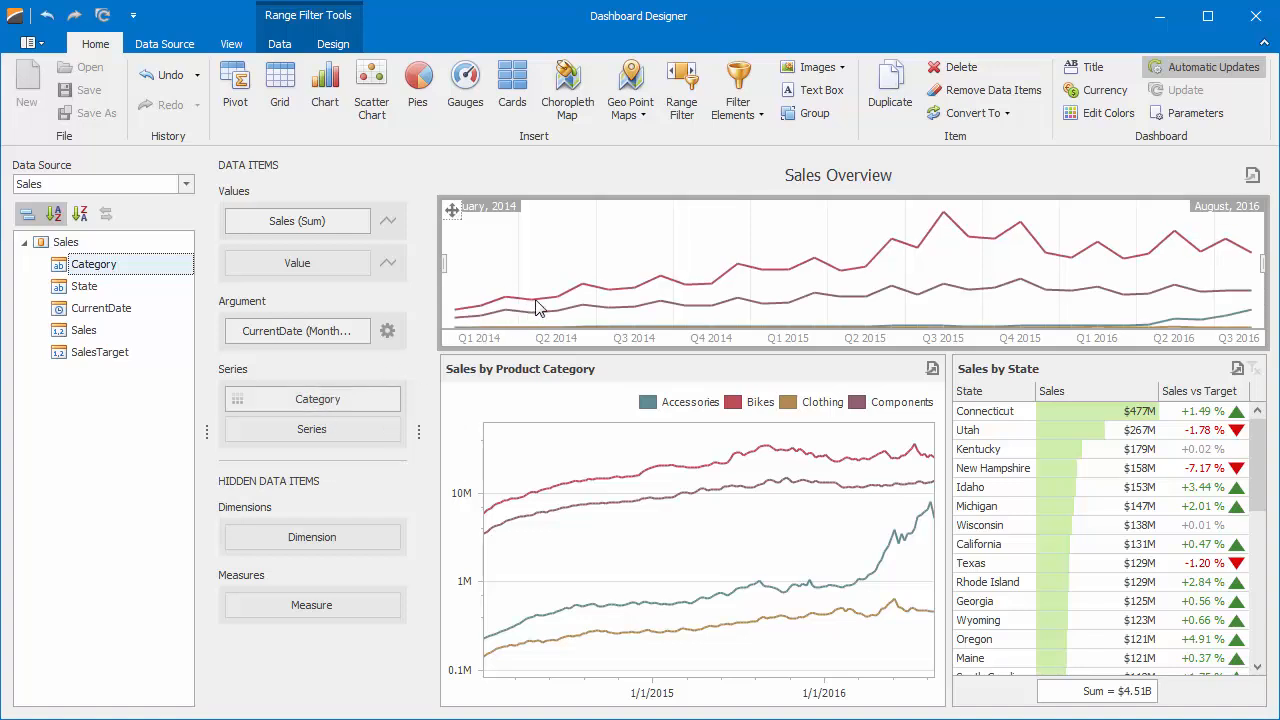
{"action": "mouse_move", "coordinate": [660, 352]}
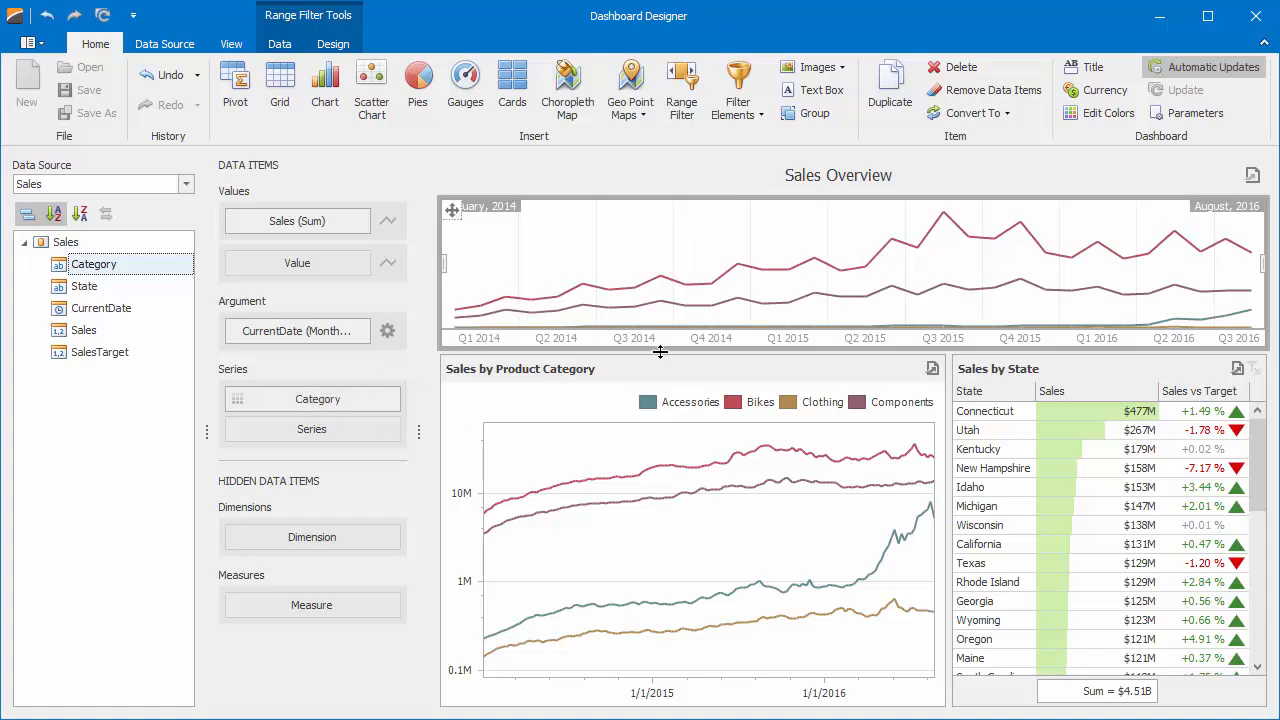
{"action": "mouse_move", "coordinate": [744, 412]}
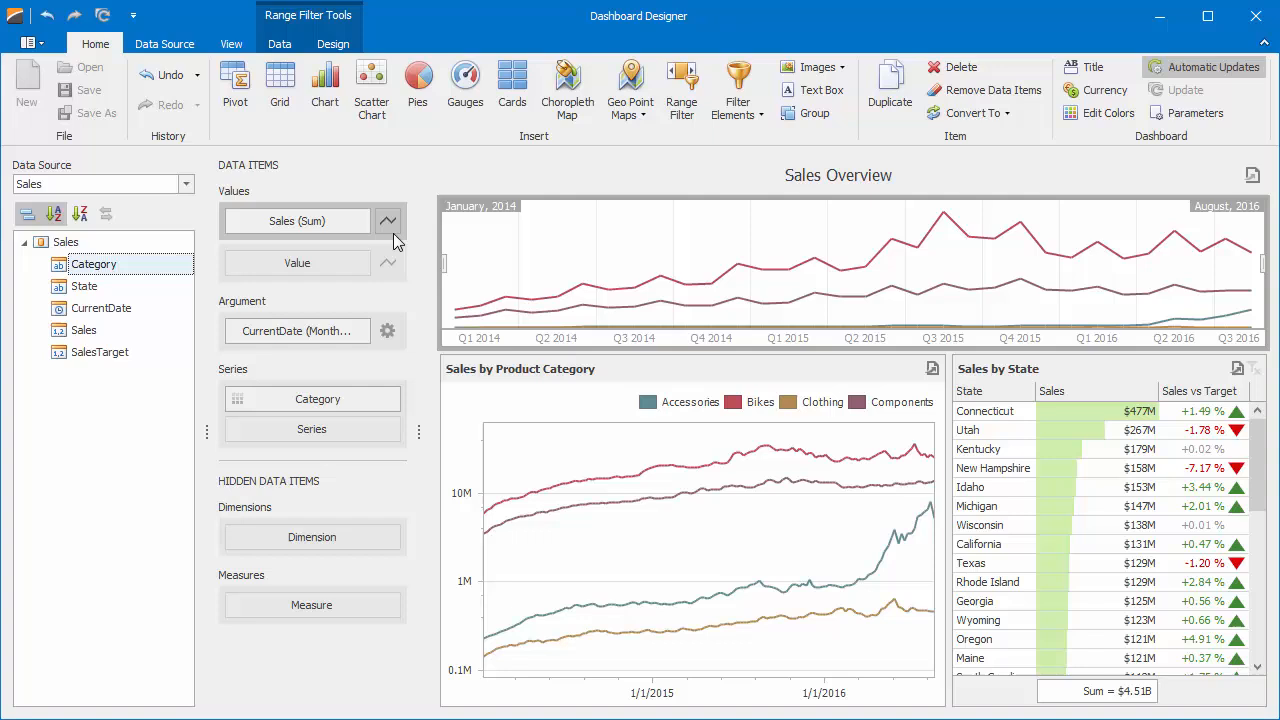
Change the Sales series type to Stacked Bar via the Series Type dialog
{"action": "left_click", "coordinate": [388, 220]}
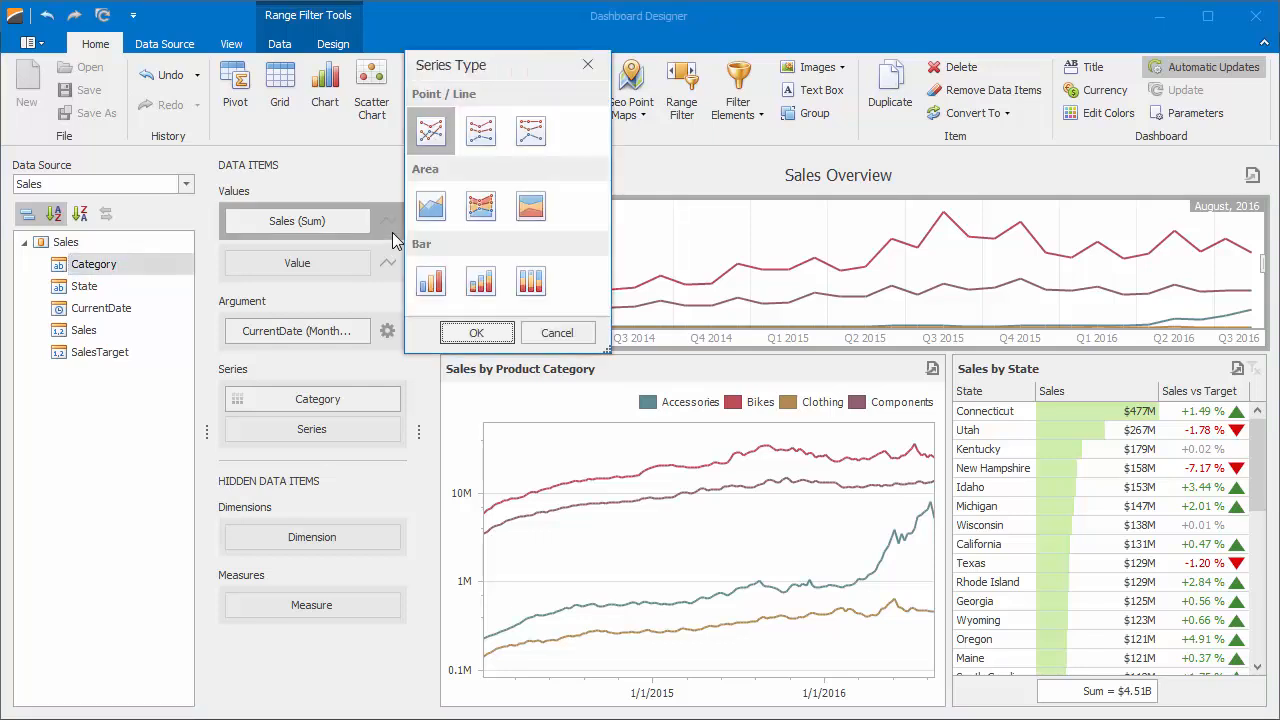
{"action": "mouse_move", "coordinate": [430, 132]}
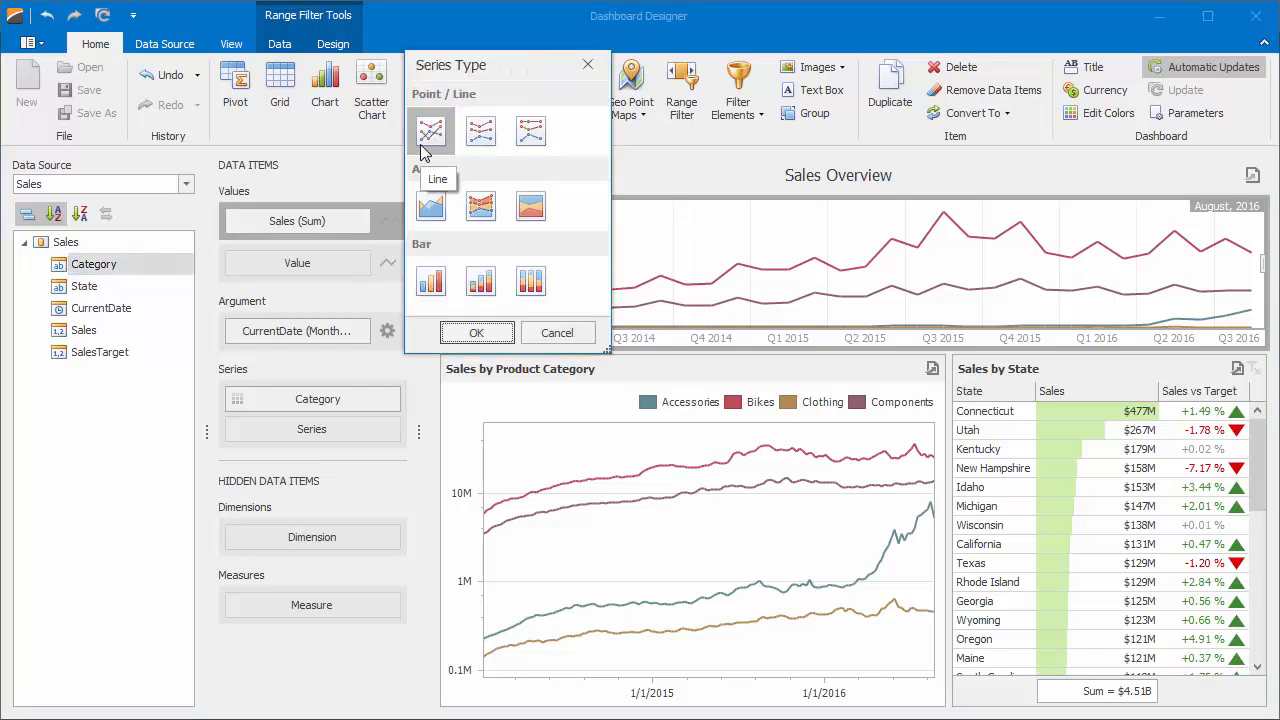
{"action": "mouse_move", "coordinate": [430, 206]}
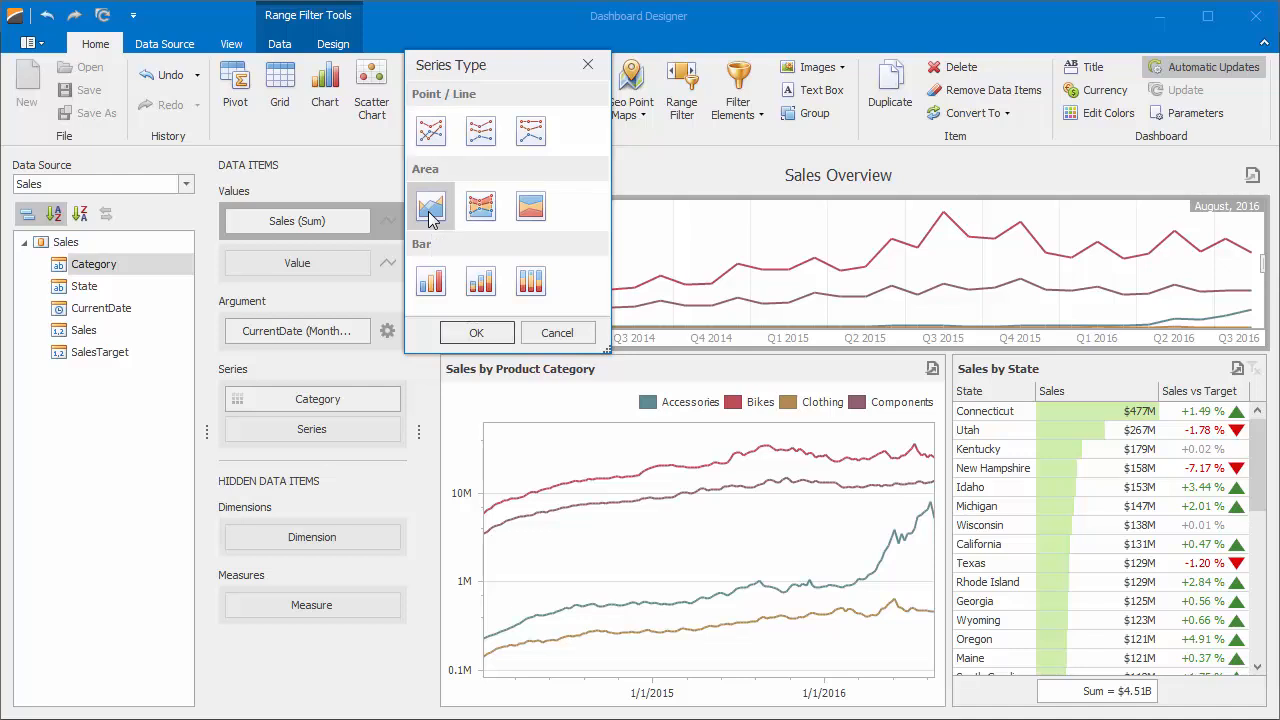
{"action": "left_click", "coordinate": [430, 206]}
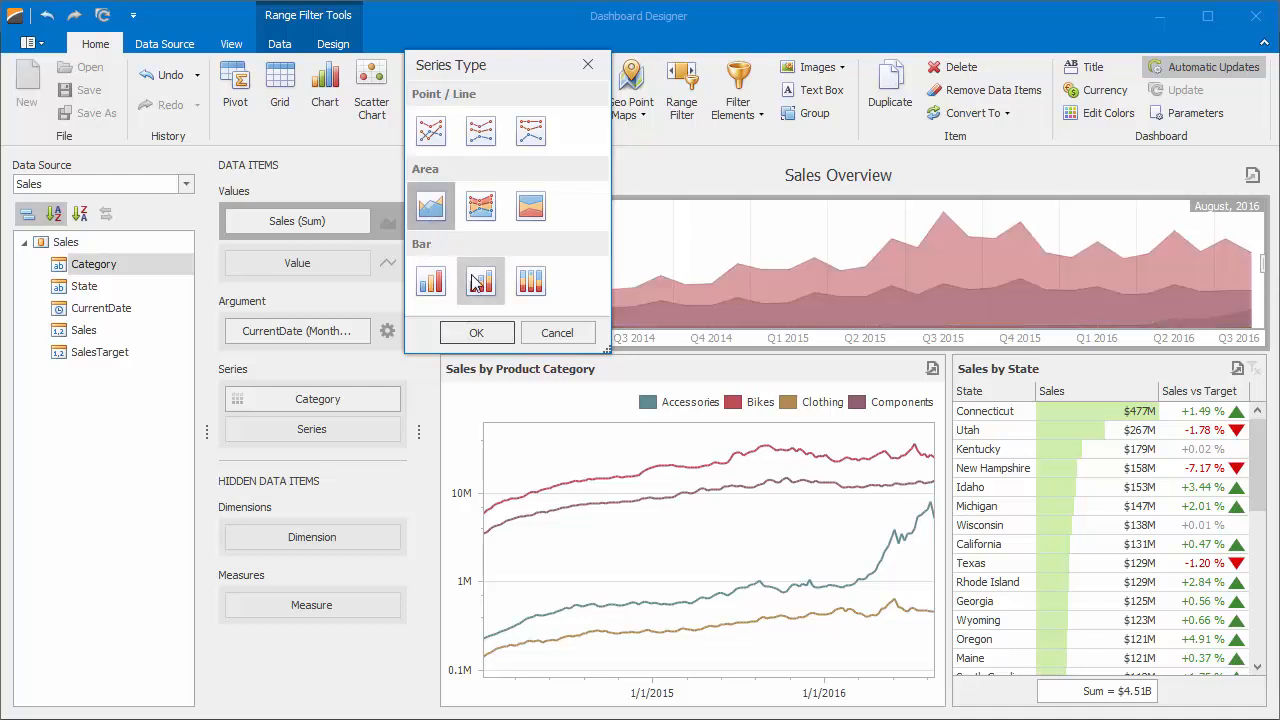
{"action": "left_click", "coordinate": [480, 280]}
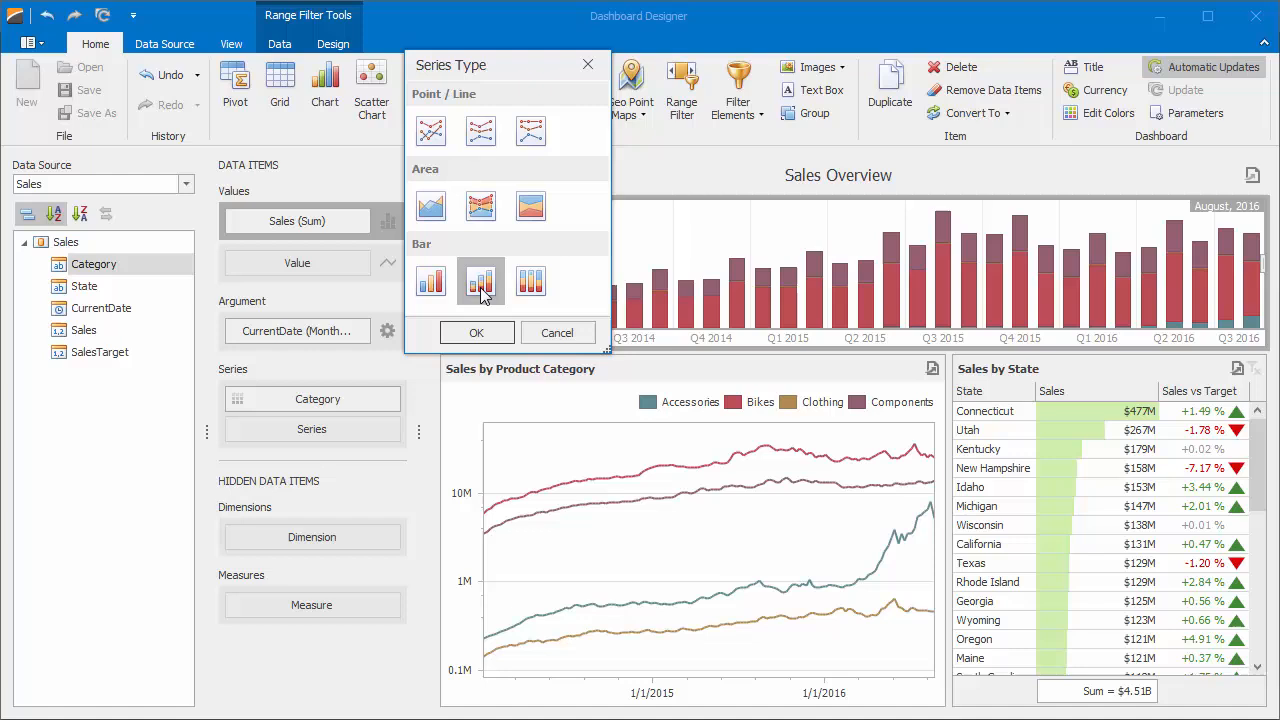
{"action": "left_click", "coordinate": [476, 332]}
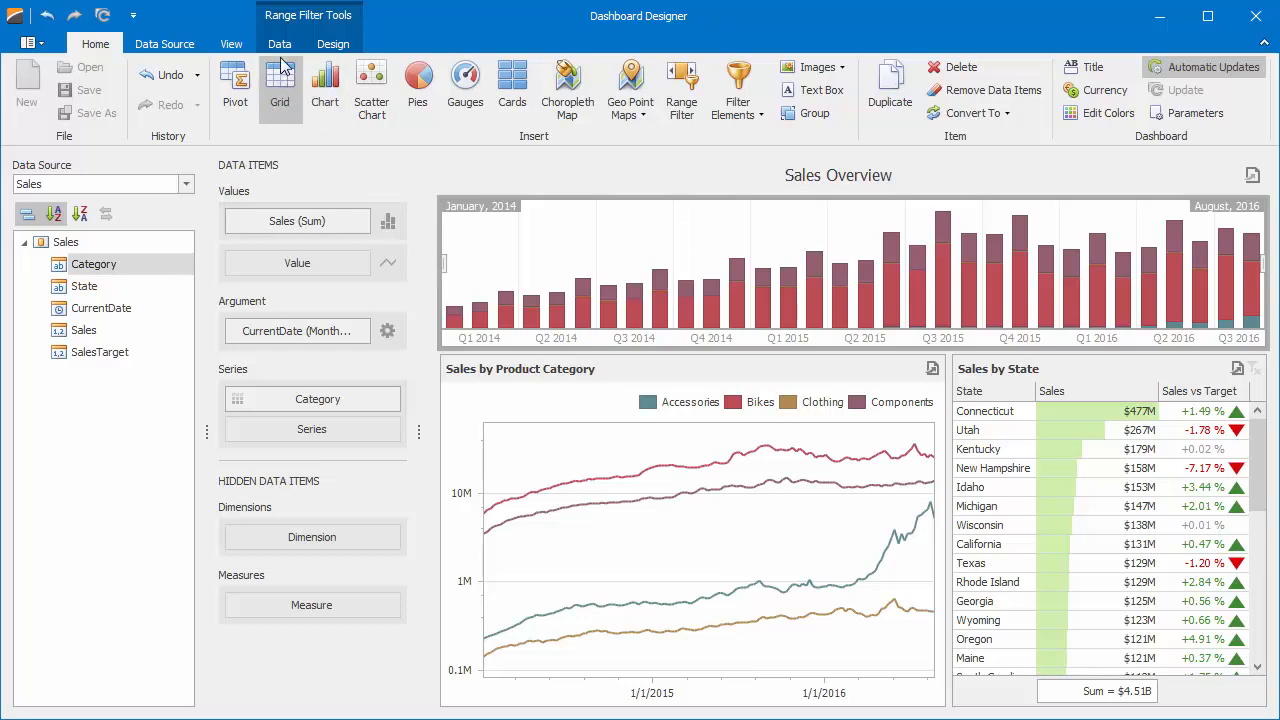
In the Filter Editor, add the condition [Category] Equals Bikes and apply it
{"action": "left_click", "coordinate": [280, 44]}
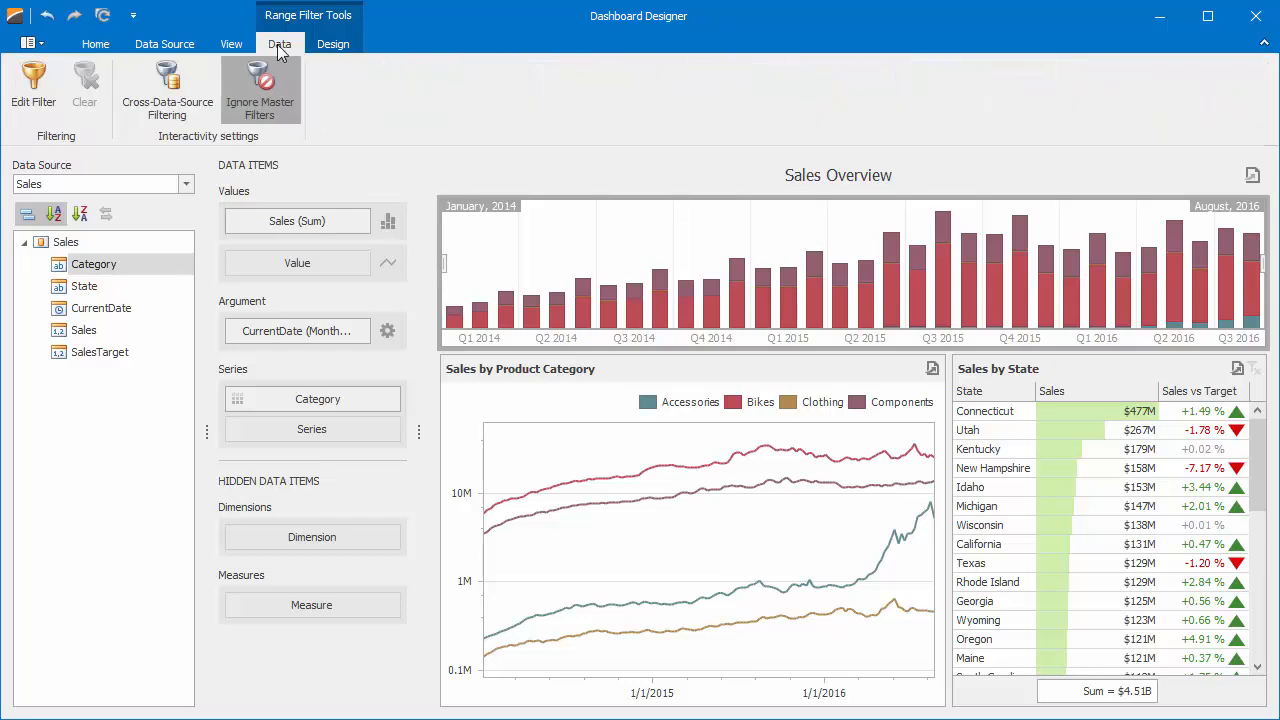
{"action": "mouse_move", "coordinate": [32, 90]}
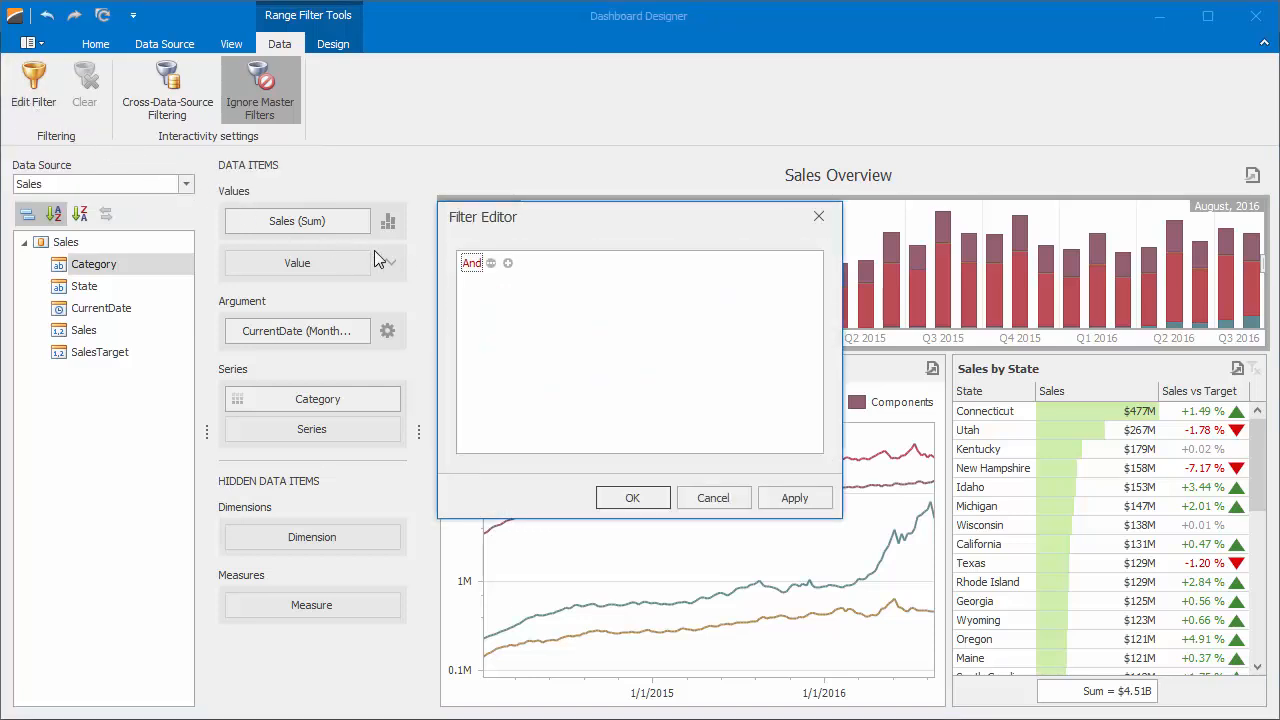
{"action": "left_click", "coordinate": [508, 262]}
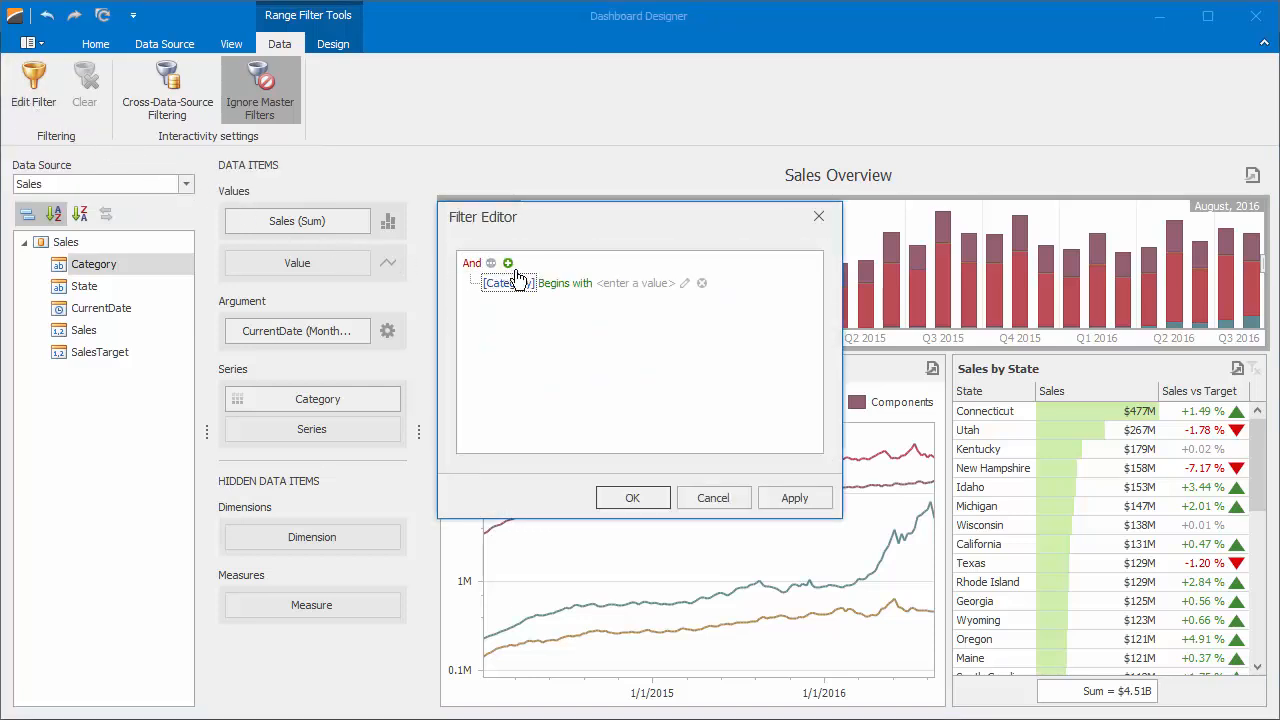
{"action": "left_click", "coordinate": [564, 284]}
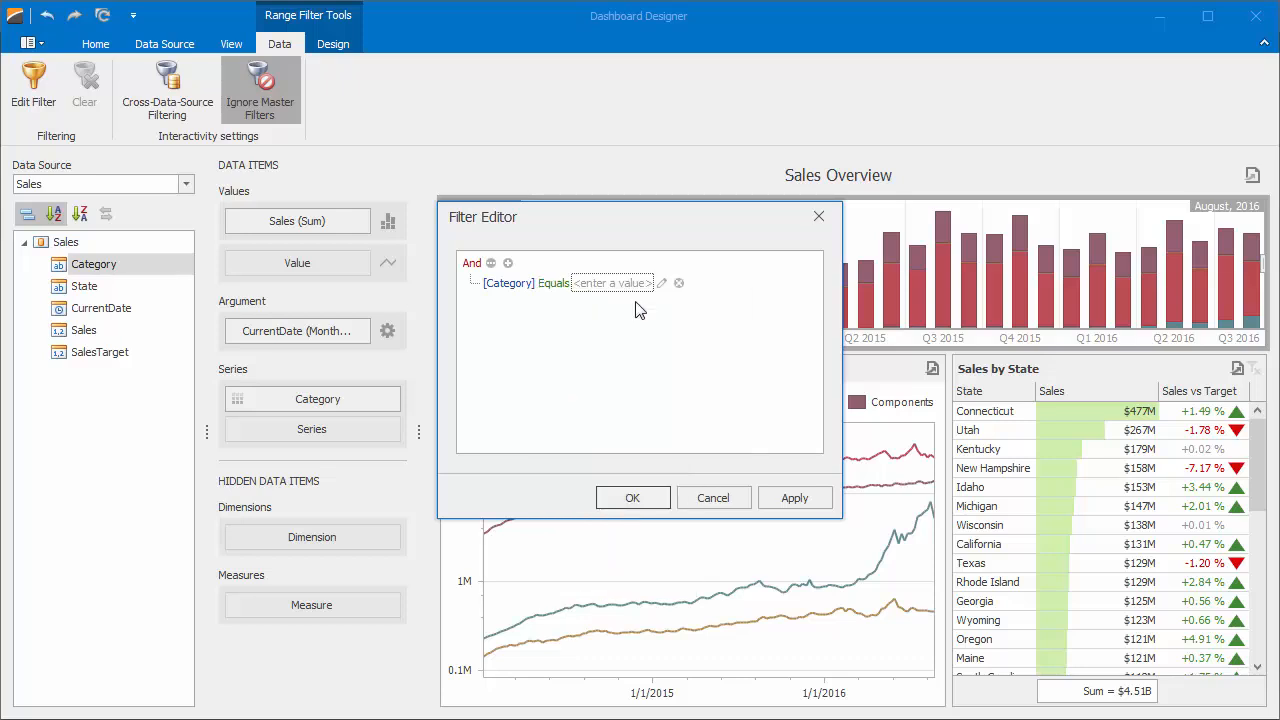
{"action": "left_click", "coordinate": [664, 284]}
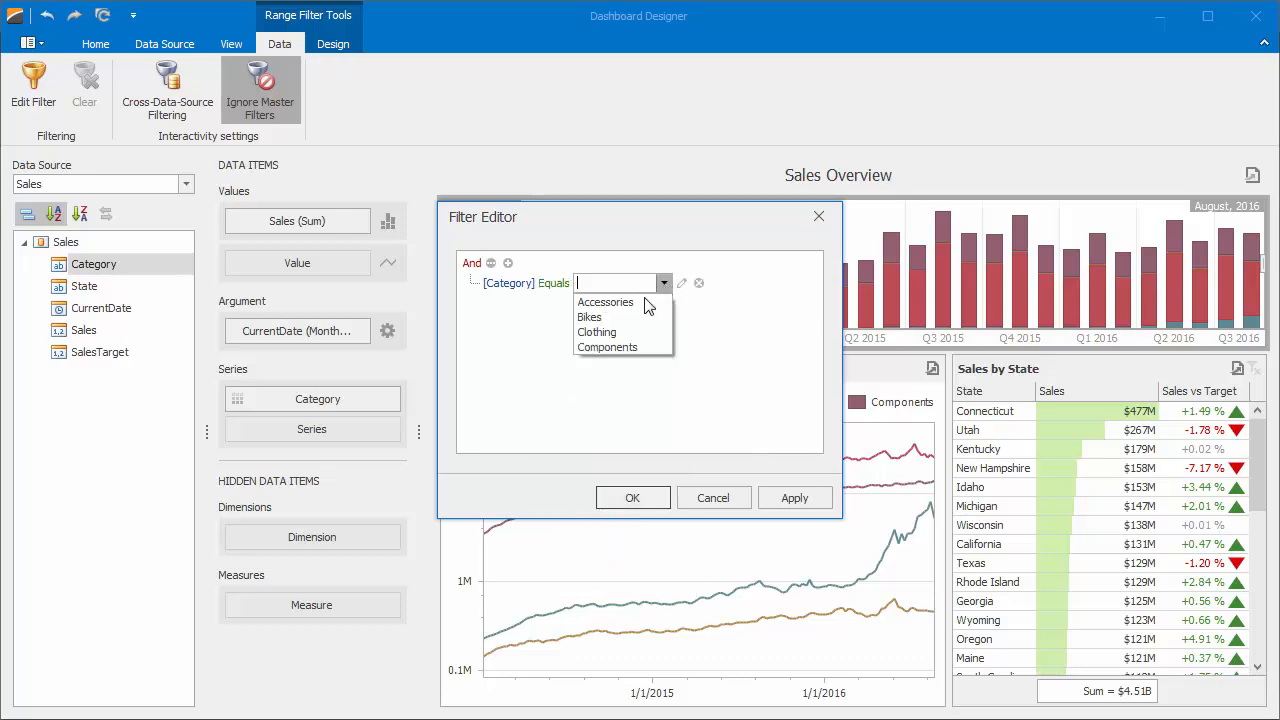
{"action": "left_click", "coordinate": [588, 316]}
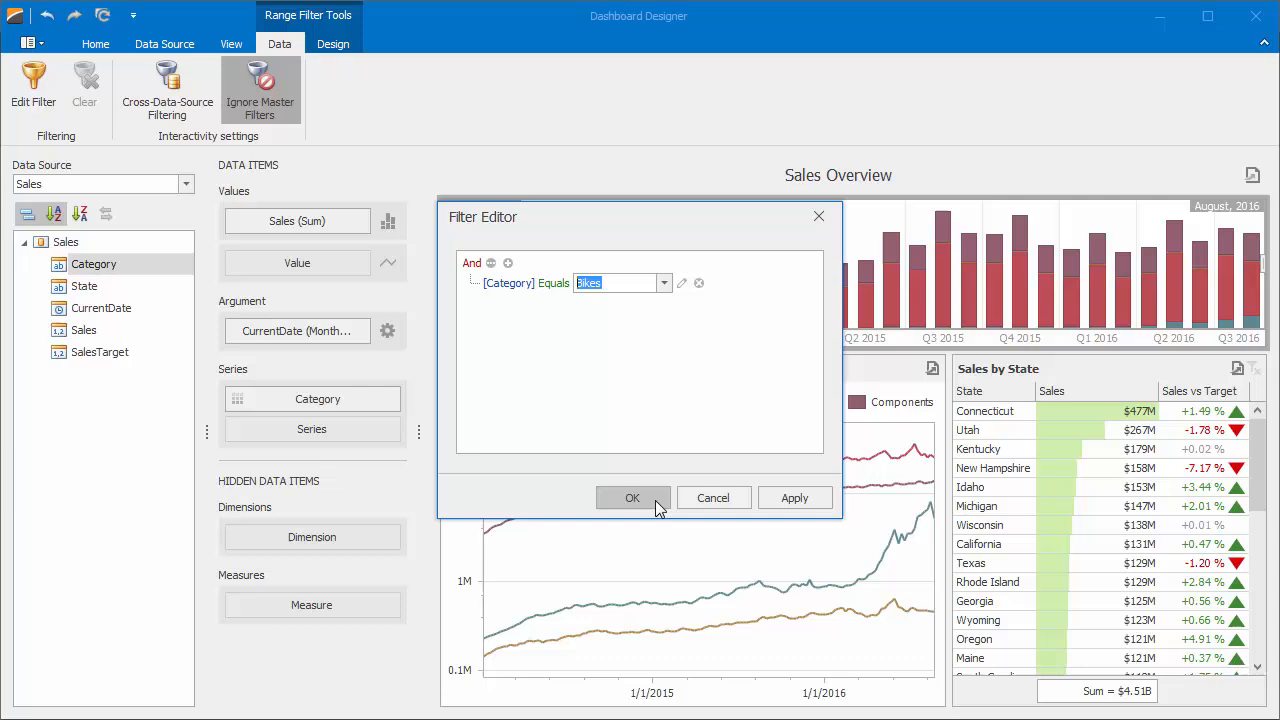
{"action": "left_click", "coordinate": [632, 496]}
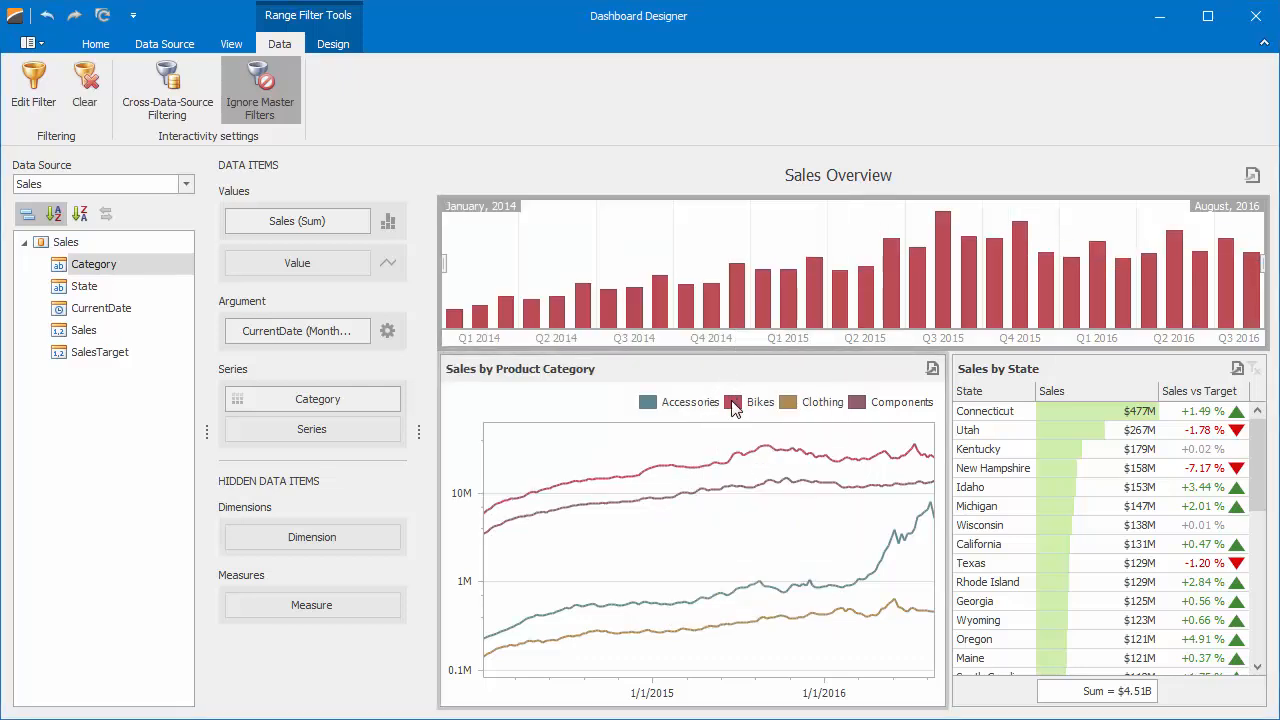
Clear the Bikes data filter so the stacked bars again show every category
{"action": "right_click", "coordinate": [770, 250]}
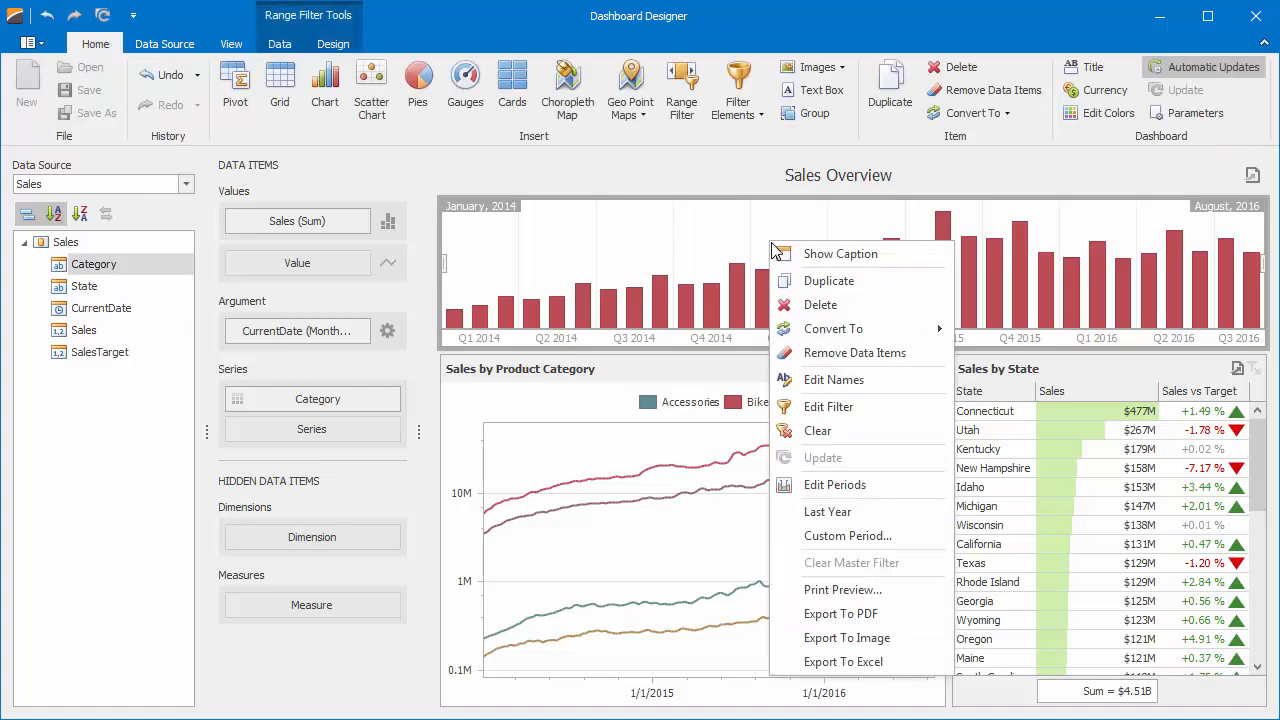
{"action": "mouse_move", "coordinate": [860, 430]}
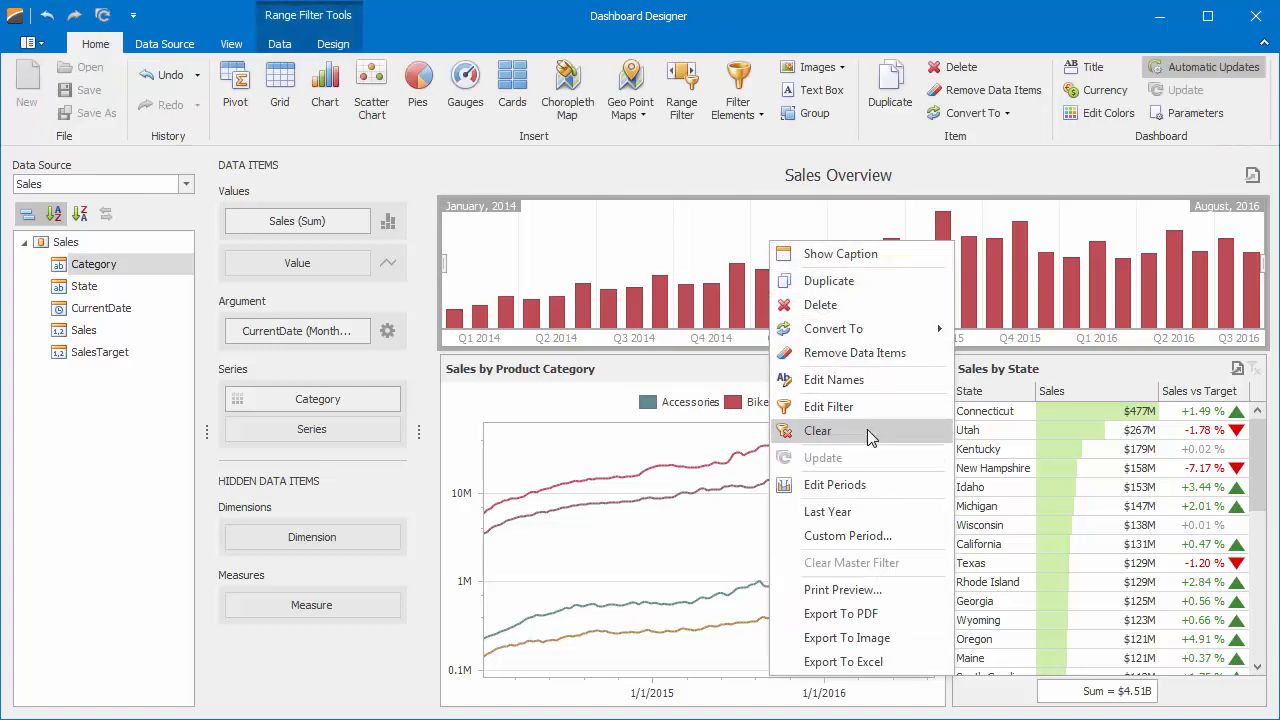
{"action": "left_click", "coordinate": [816, 430]}
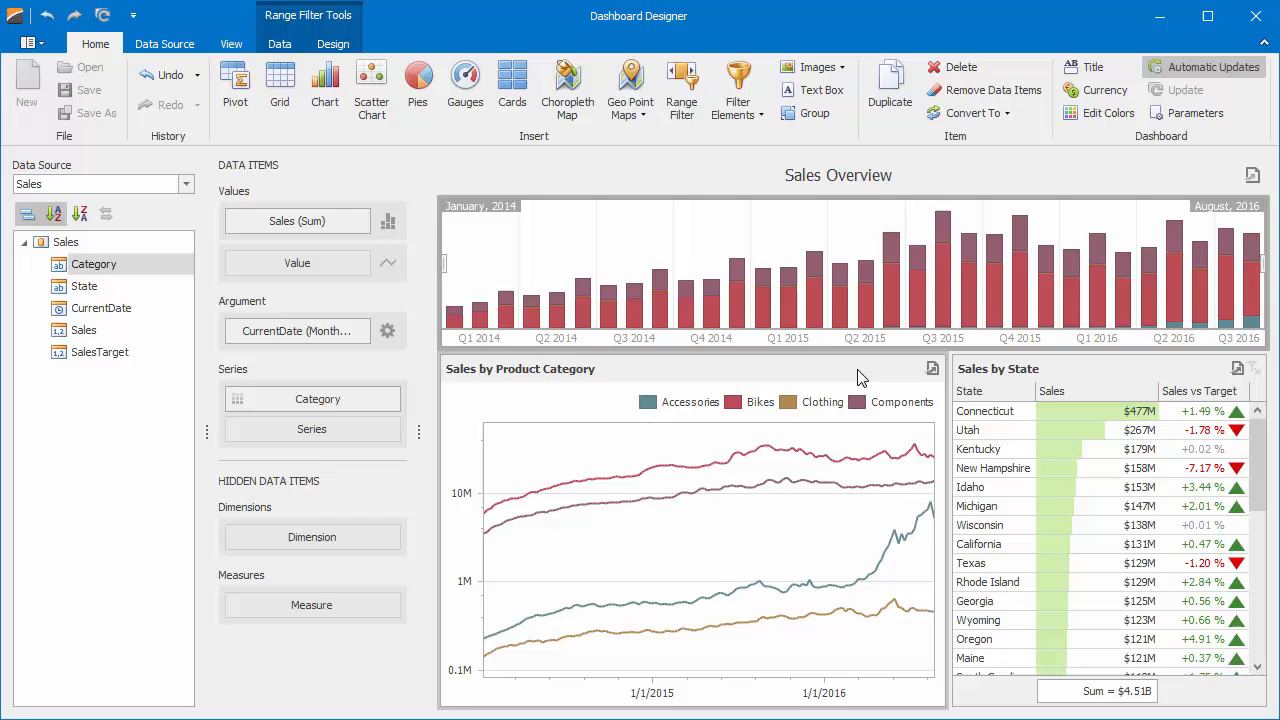
{"action": "mouse_move", "coordinate": [852, 374]}
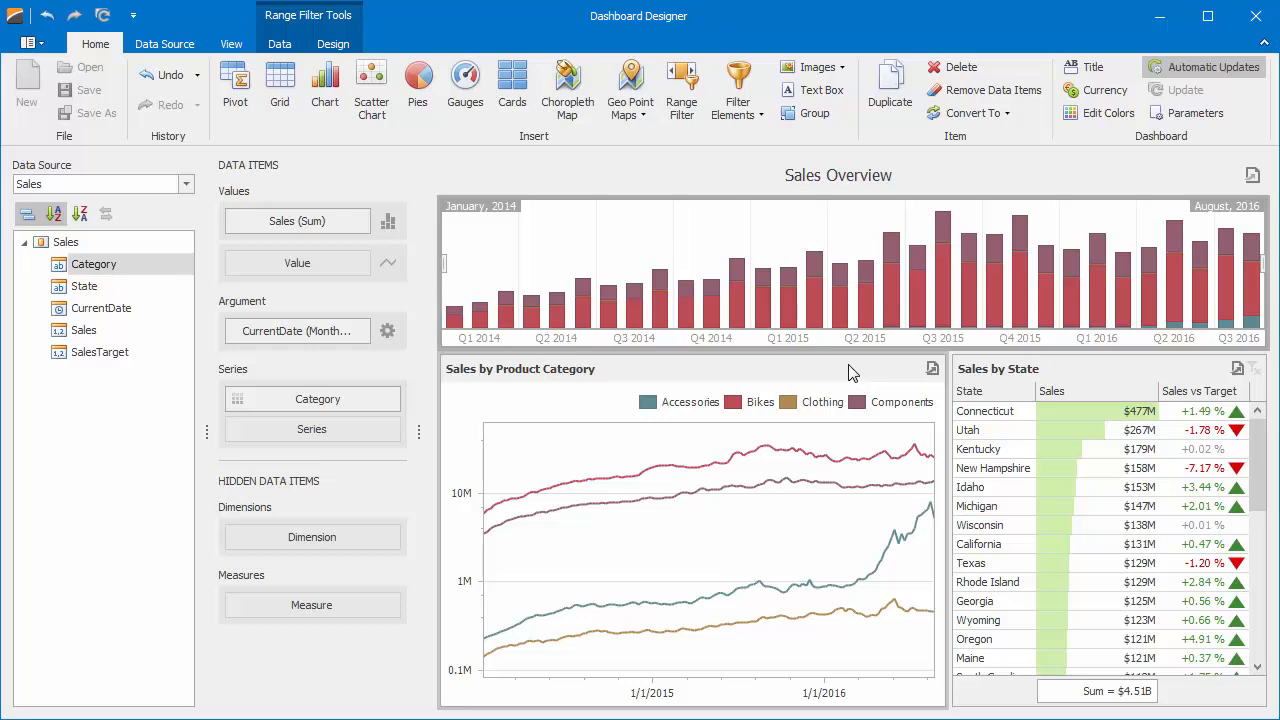
{"action": "left_click", "coordinate": [280, 44]}
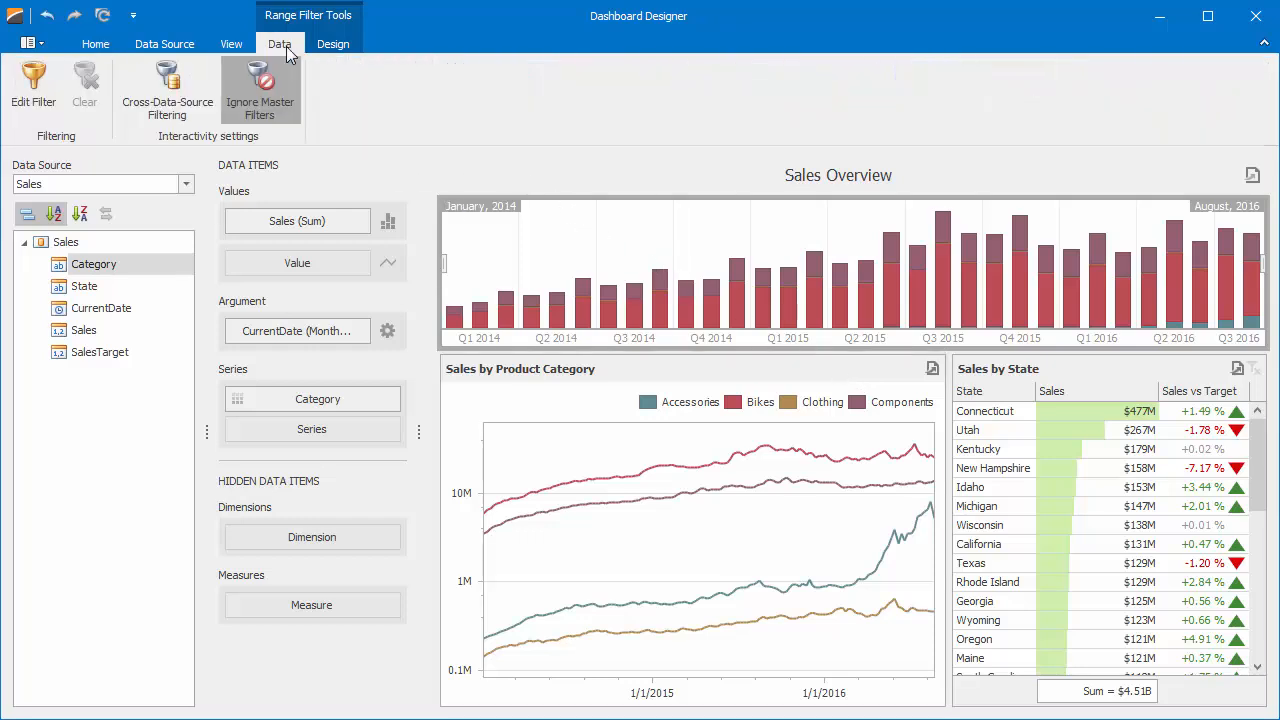
{"action": "mouse_move", "coordinate": [260, 110]}
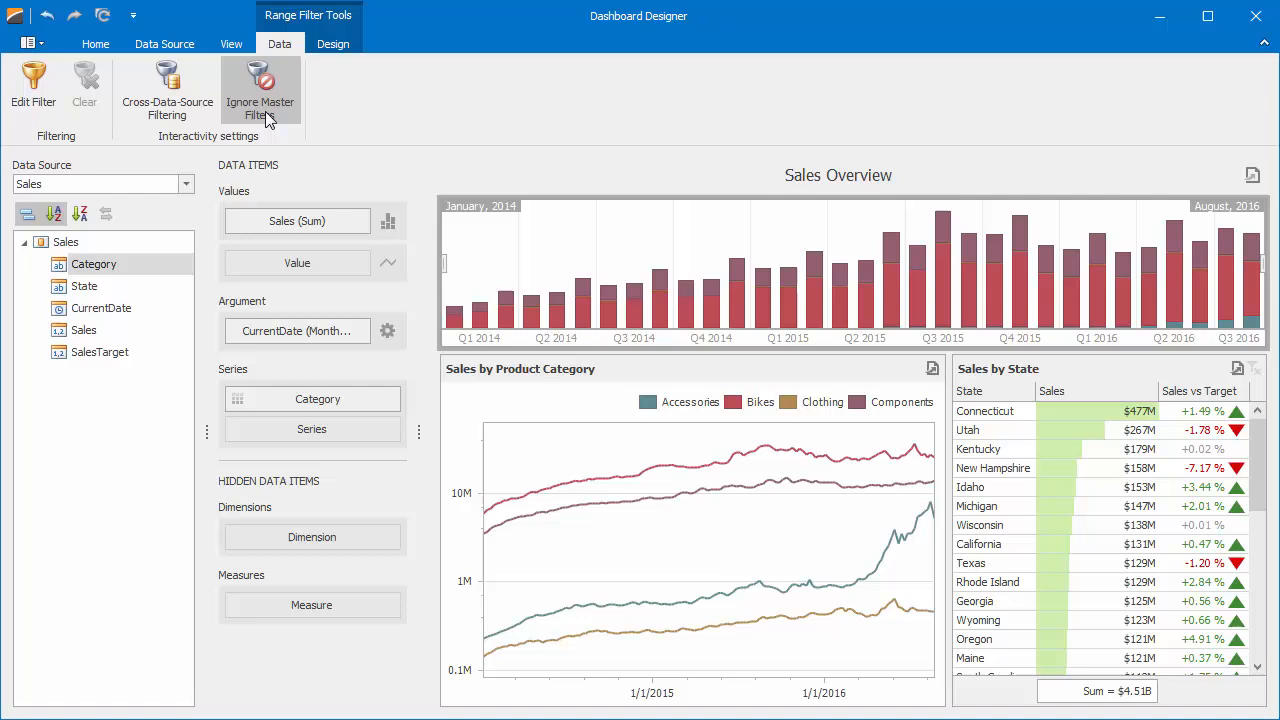
{"action": "mouse_move", "coordinate": [938, 444]}
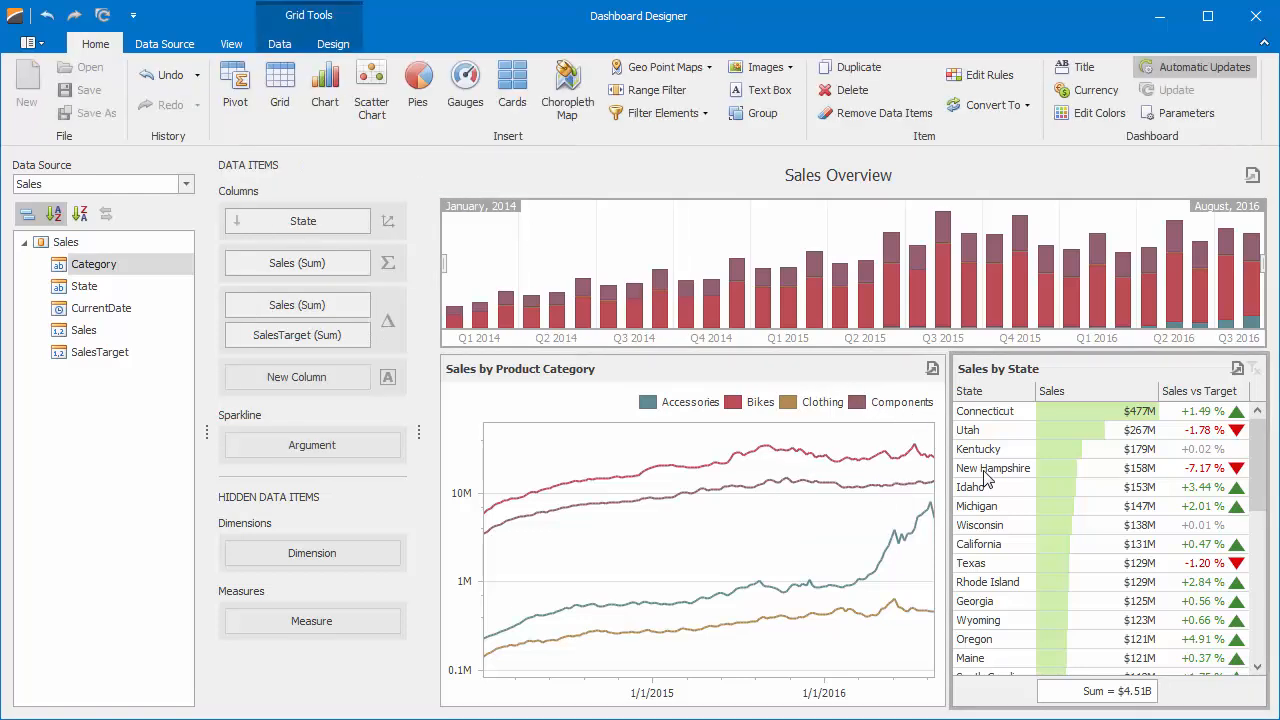
{"action": "left_click", "coordinate": [992, 468]}
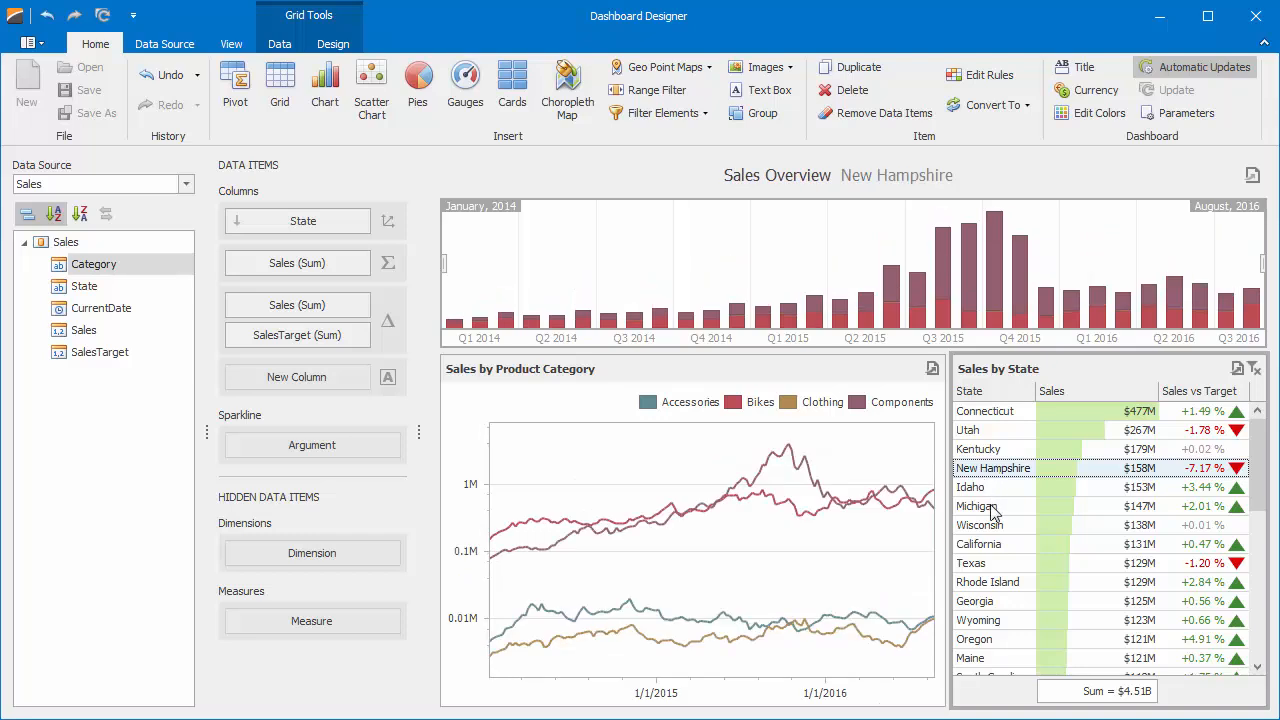
{"action": "left_click", "coordinate": [988, 582]}
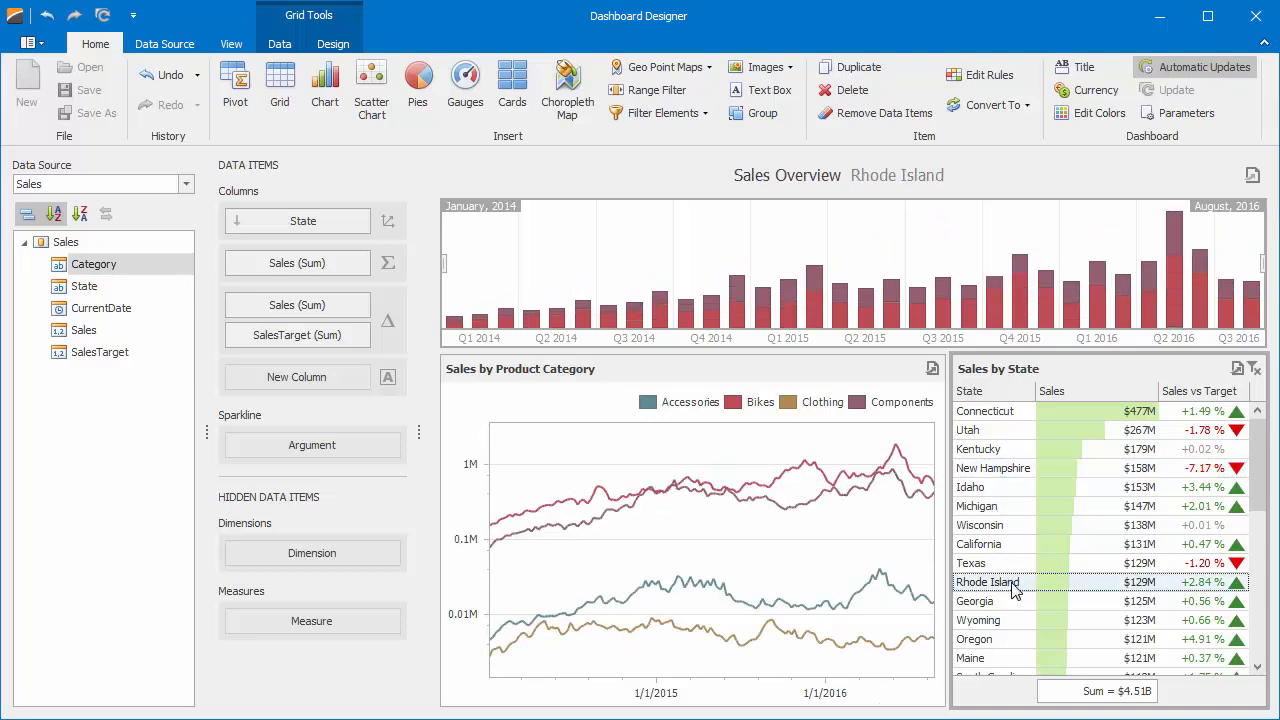
{"action": "mouse_move", "coordinate": [1218, 424]}
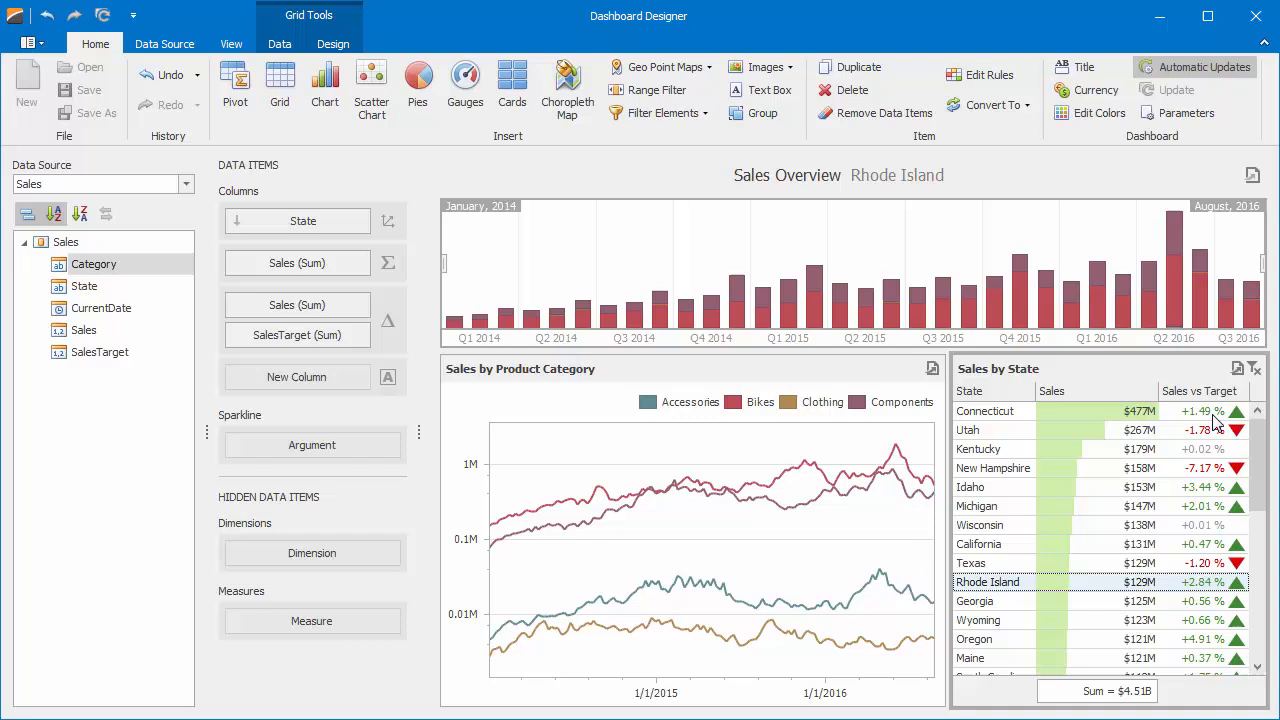
{"action": "left_click", "coordinate": [1254, 368]}
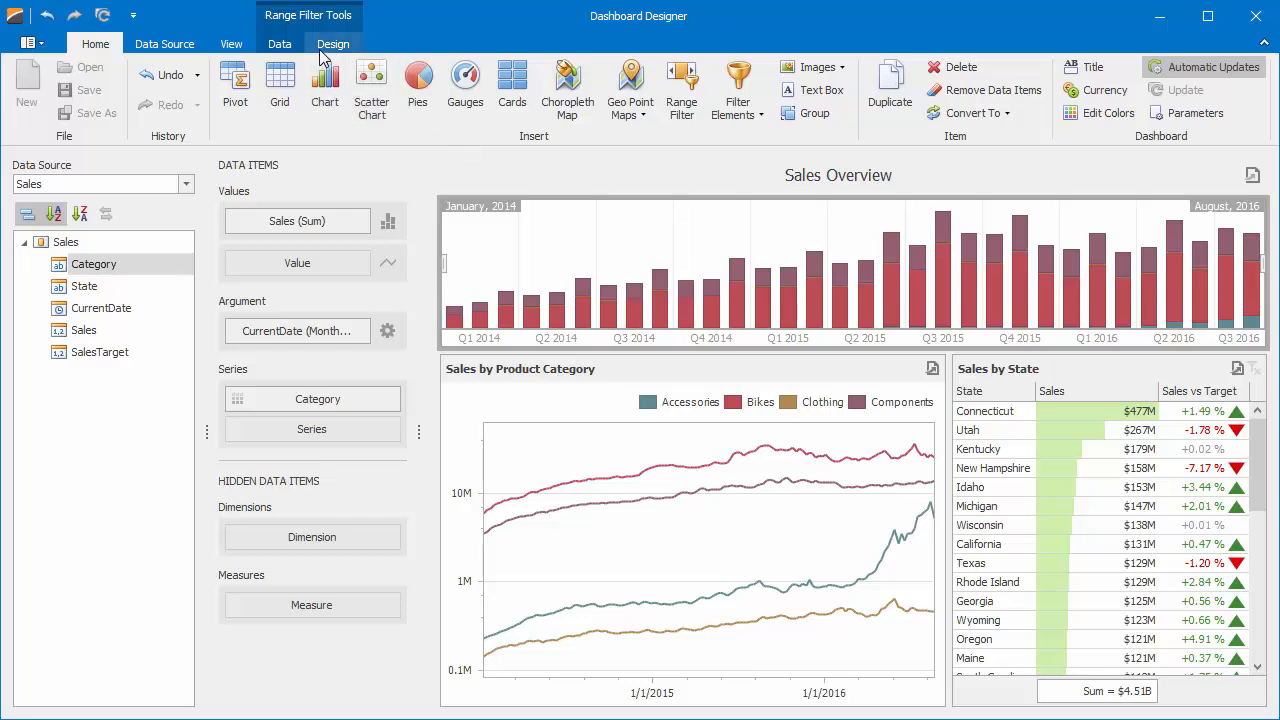
{"action": "left_click", "coordinate": [332, 44]}
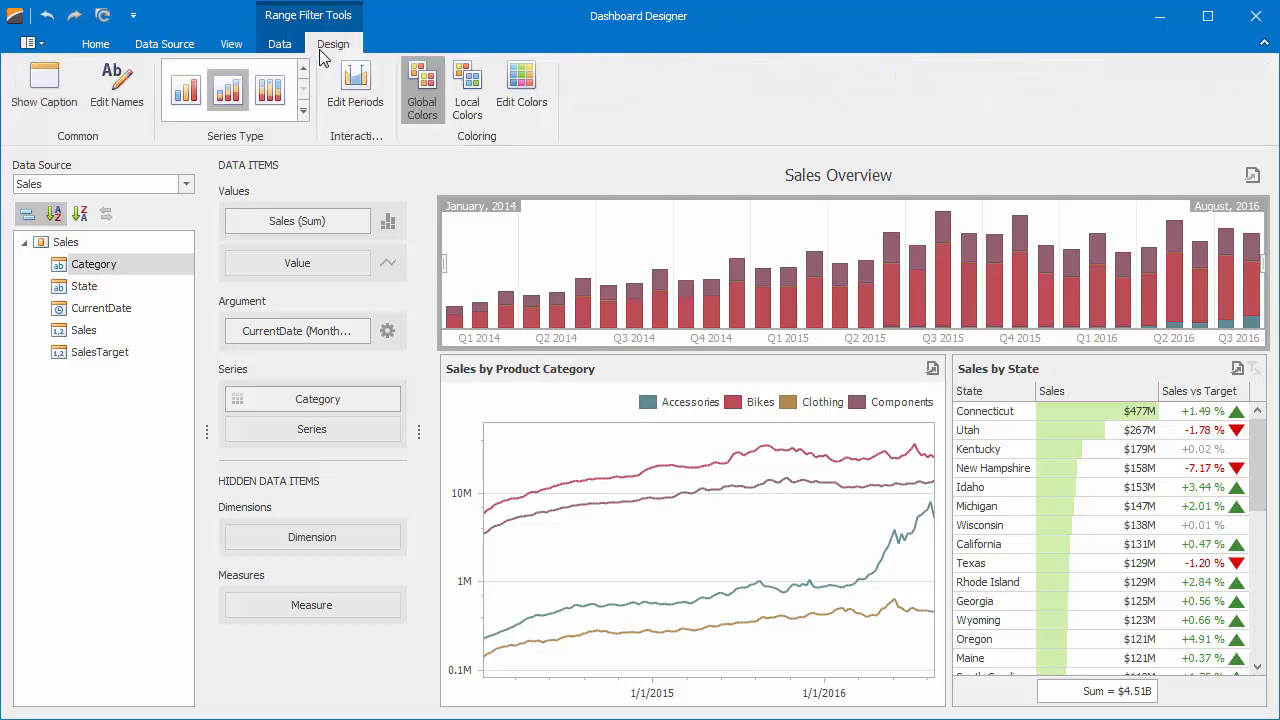
{"action": "mouse_move", "coordinate": [44, 84]}
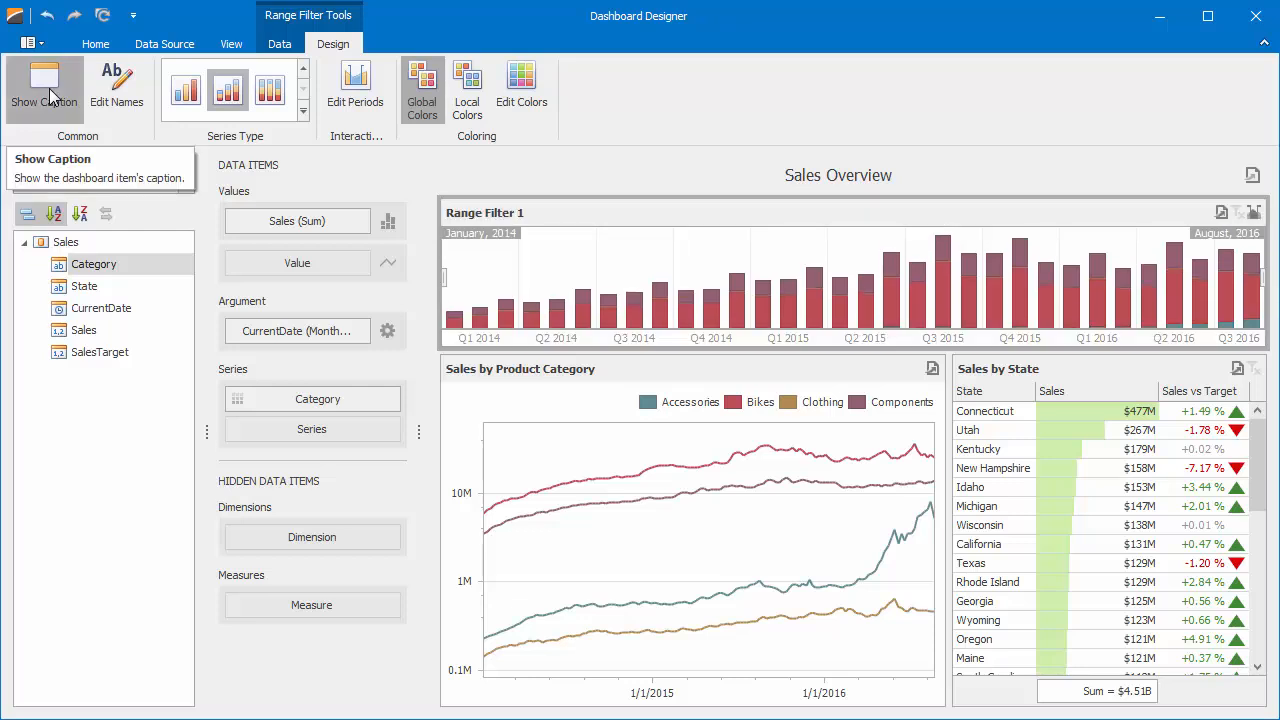
{"action": "left_click", "coordinate": [44, 88]}
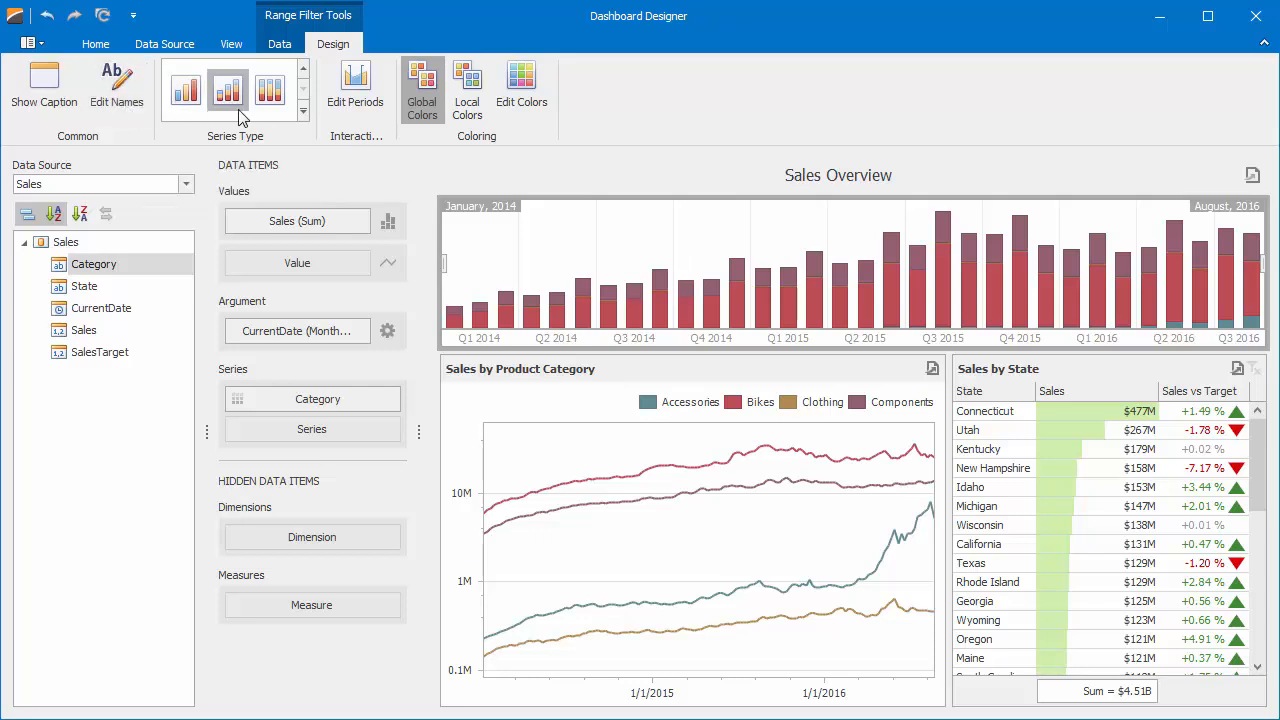
{"action": "left_click", "coordinate": [302, 114]}
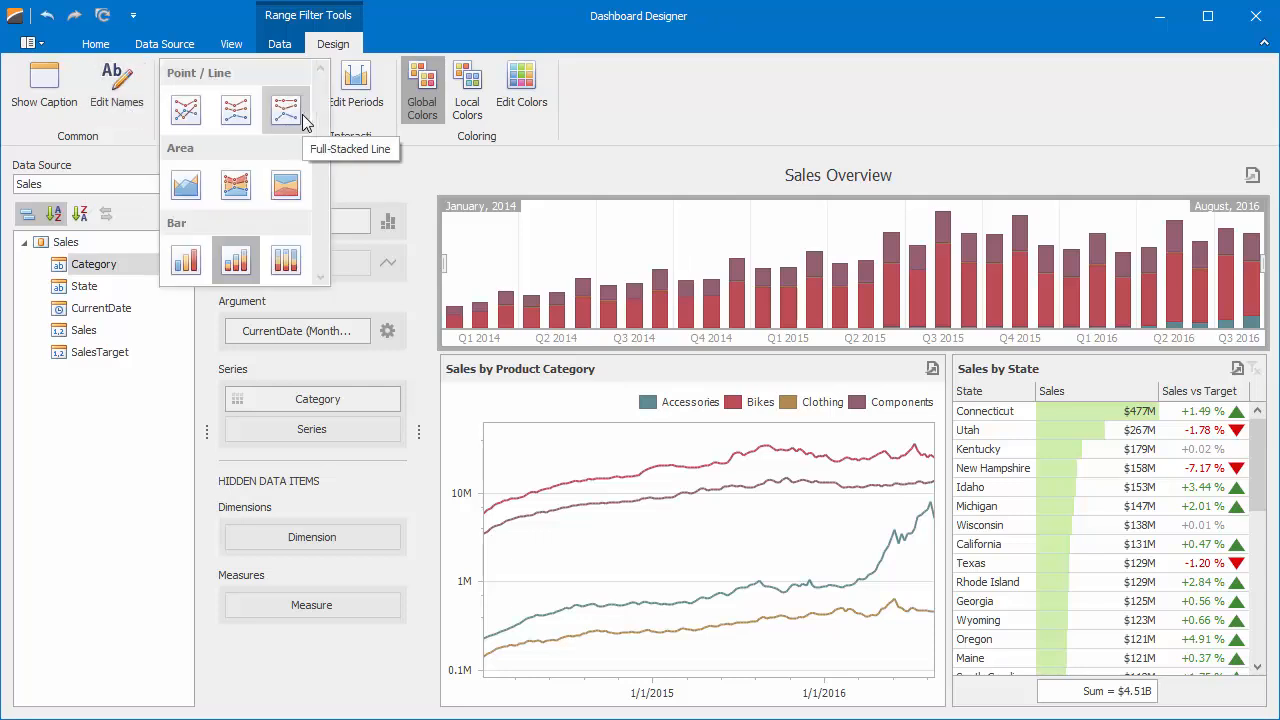
{"action": "mouse_move", "coordinate": [360, 136]}
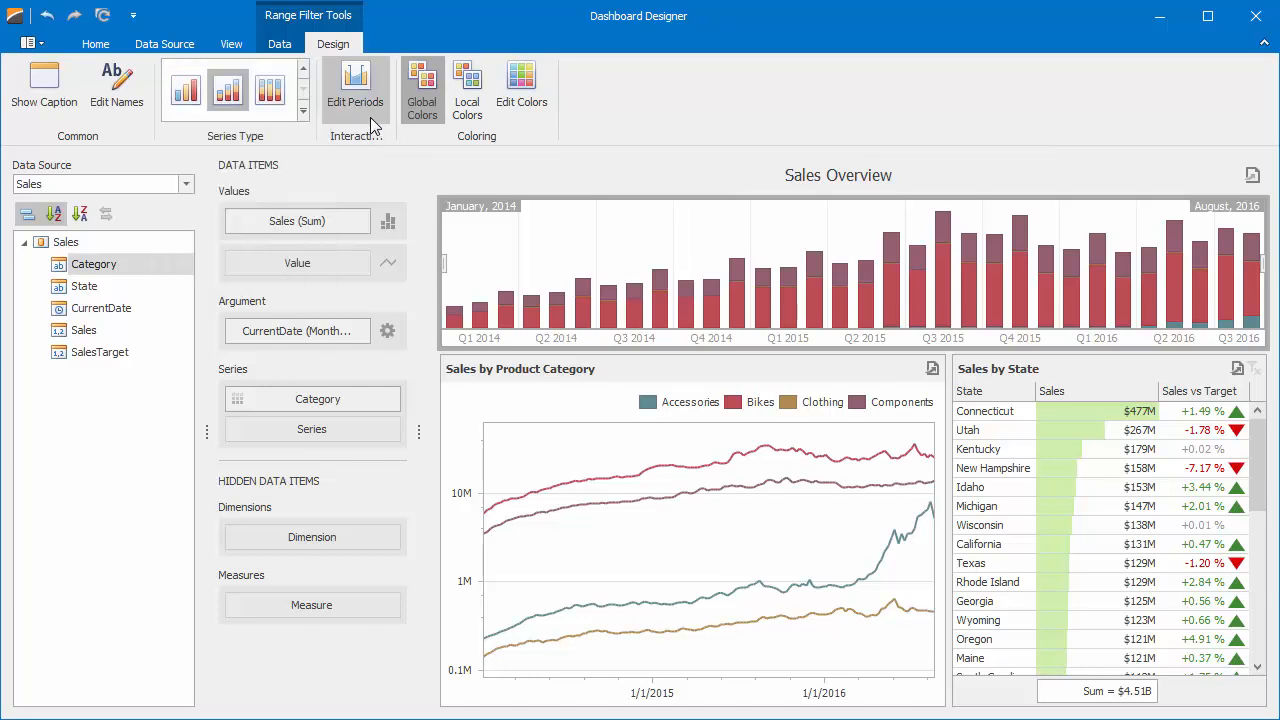
{"action": "mouse_move", "coordinate": [356, 90]}
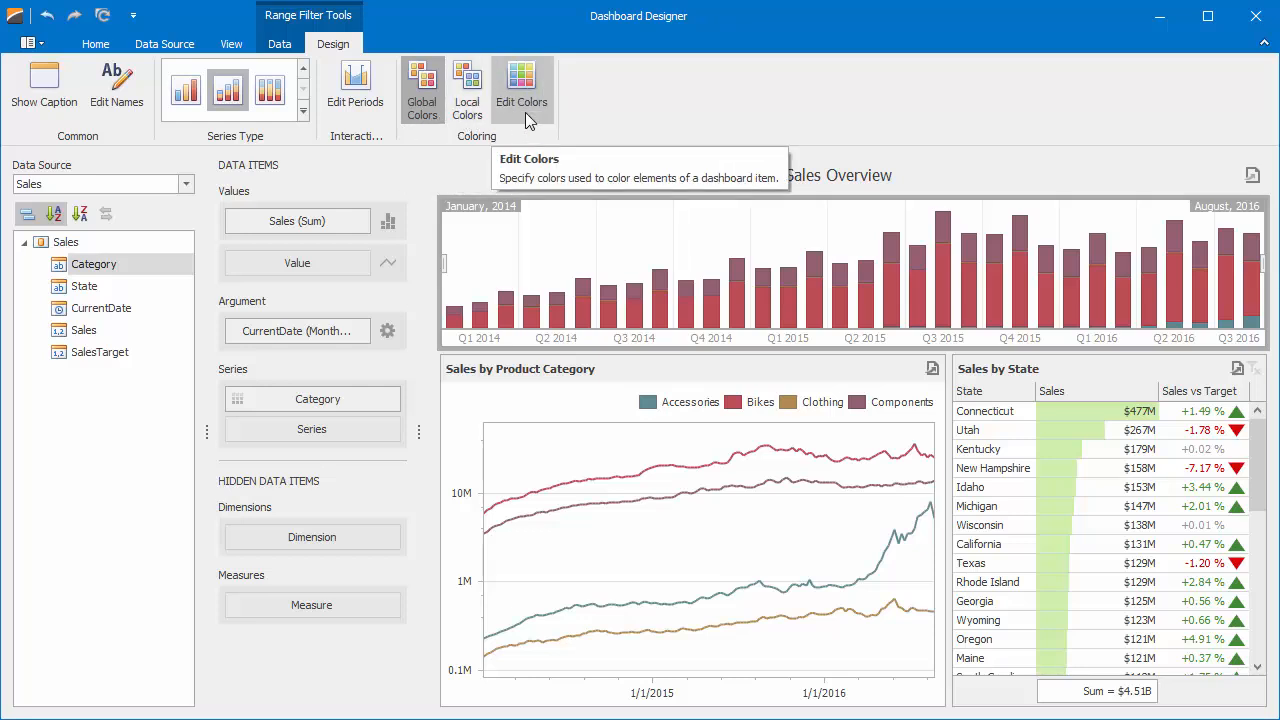
Give Bikes the custom green 45C154 in the Global Color Scheme and apply it
{"action": "left_click", "coordinate": [420, 90]}
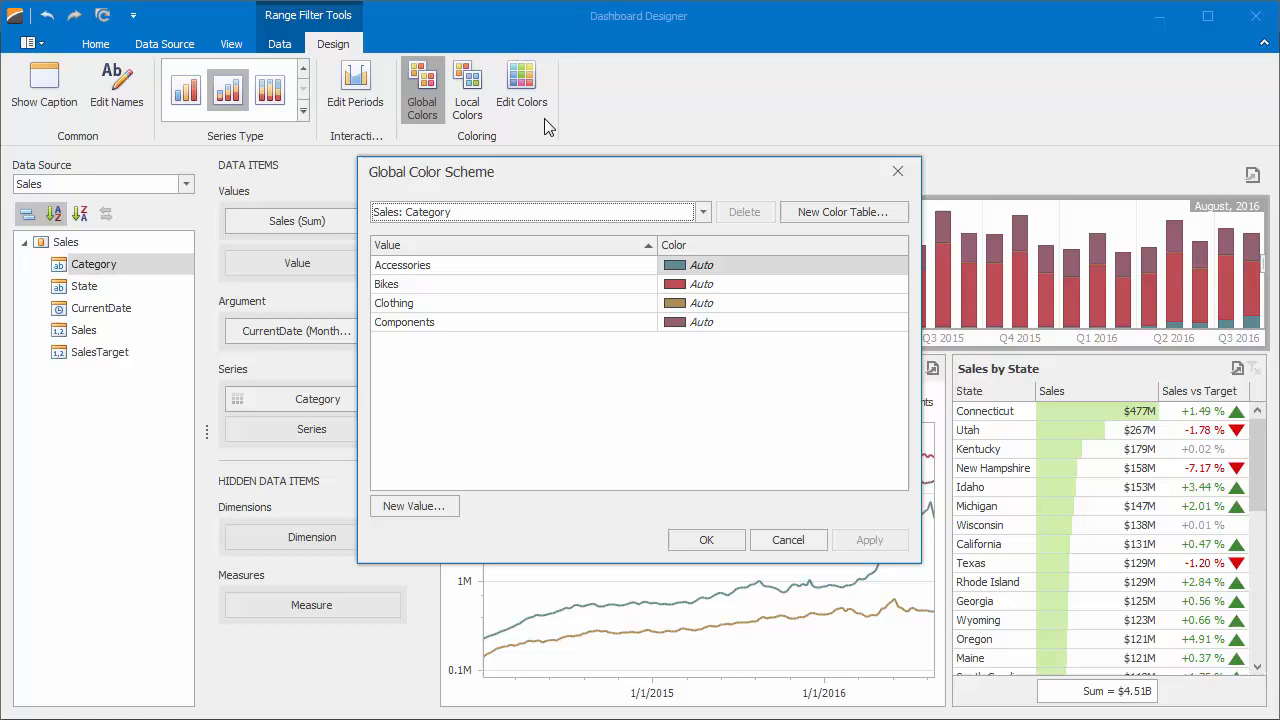
{"action": "mouse_move", "coordinate": [880, 300]}
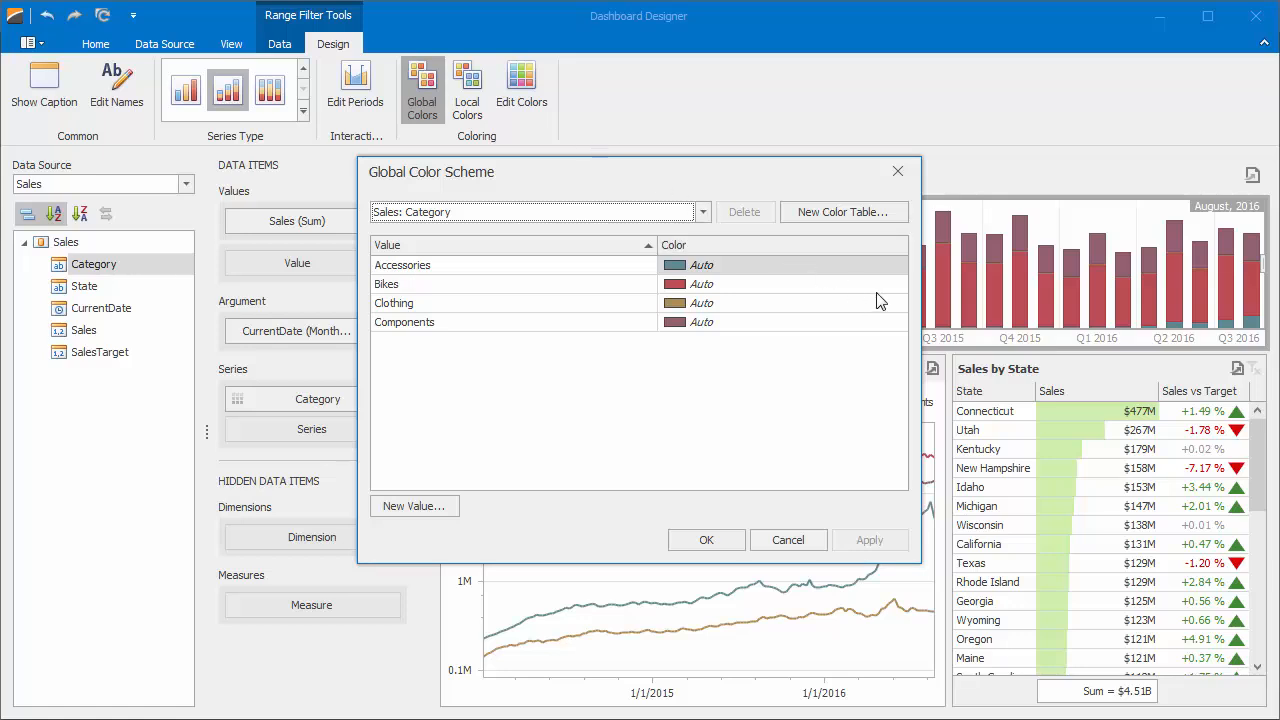
{"action": "left_click", "coordinate": [896, 284]}
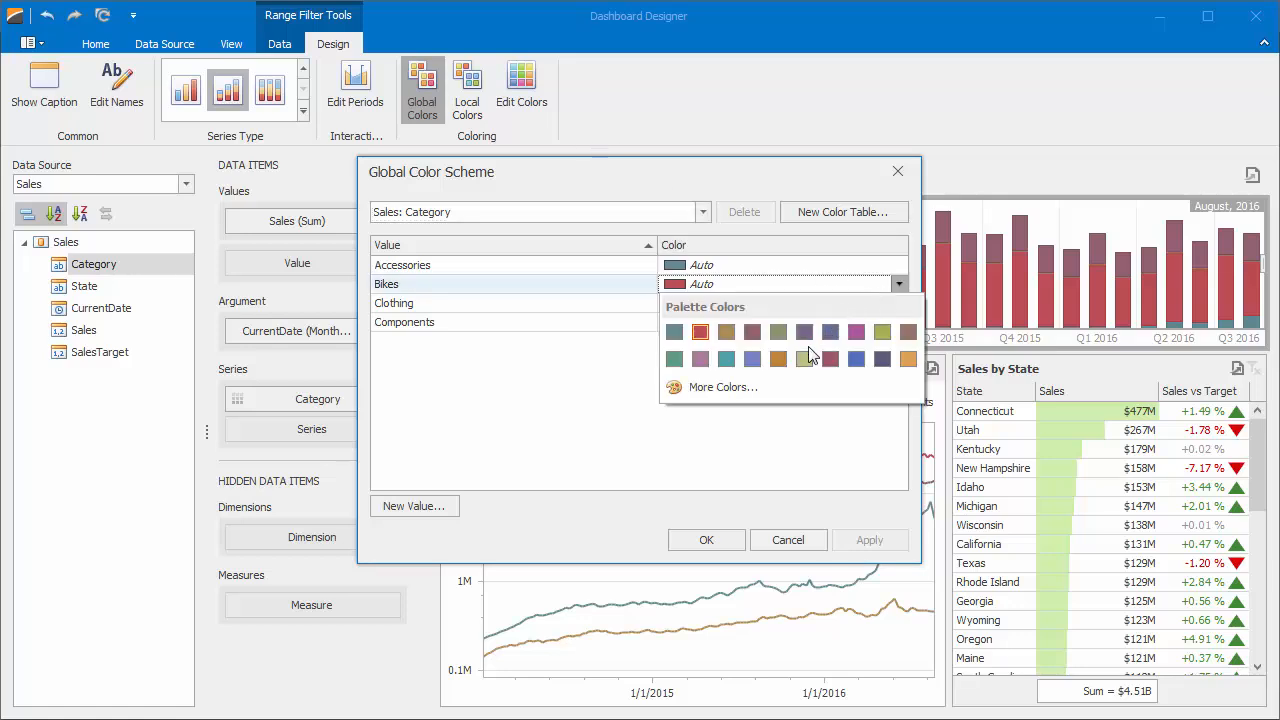
{"action": "left_click", "coordinate": [724, 388]}
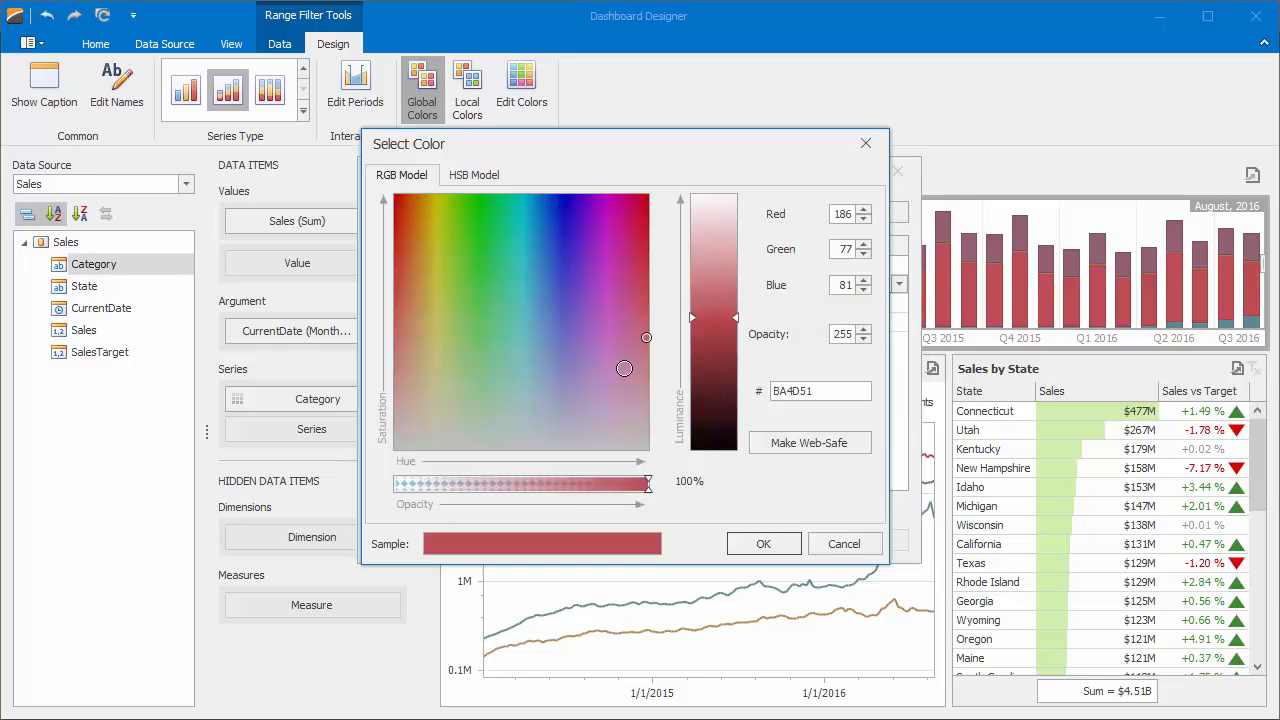
{"action": "left_click", "coordinate": [484, 322]}
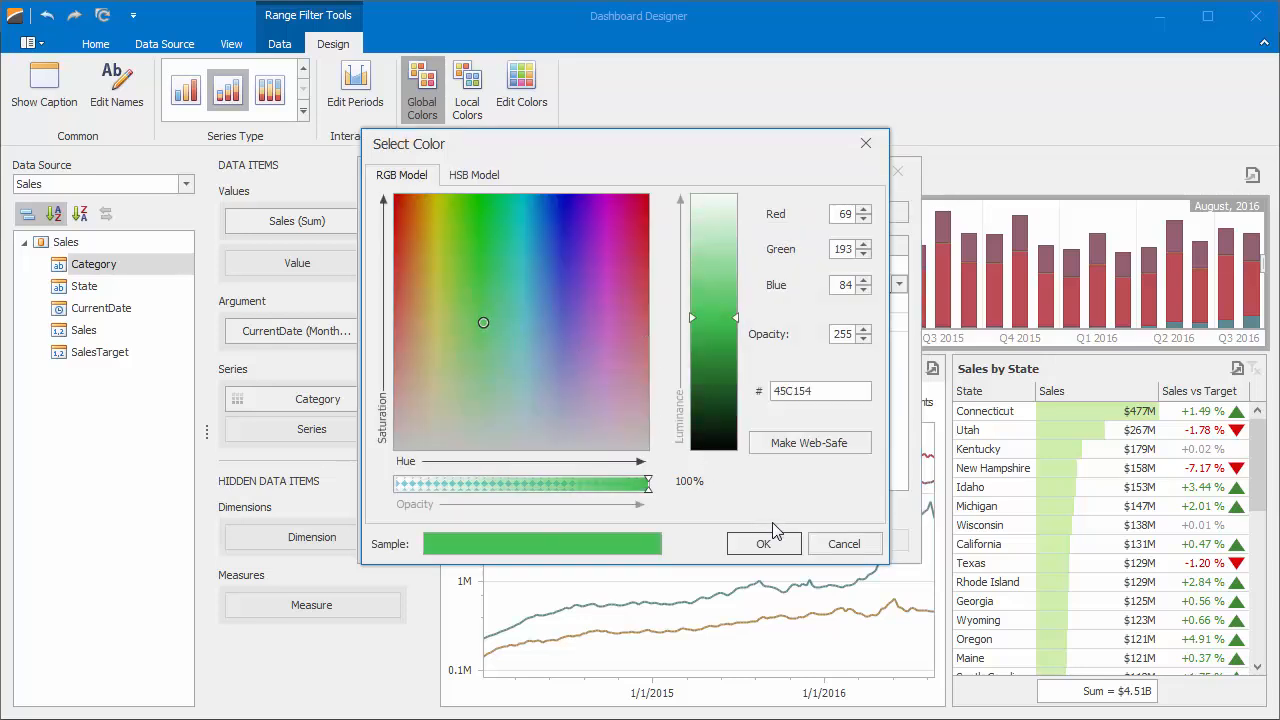
{"action": "left_click", "coordinate": [764, 544]}
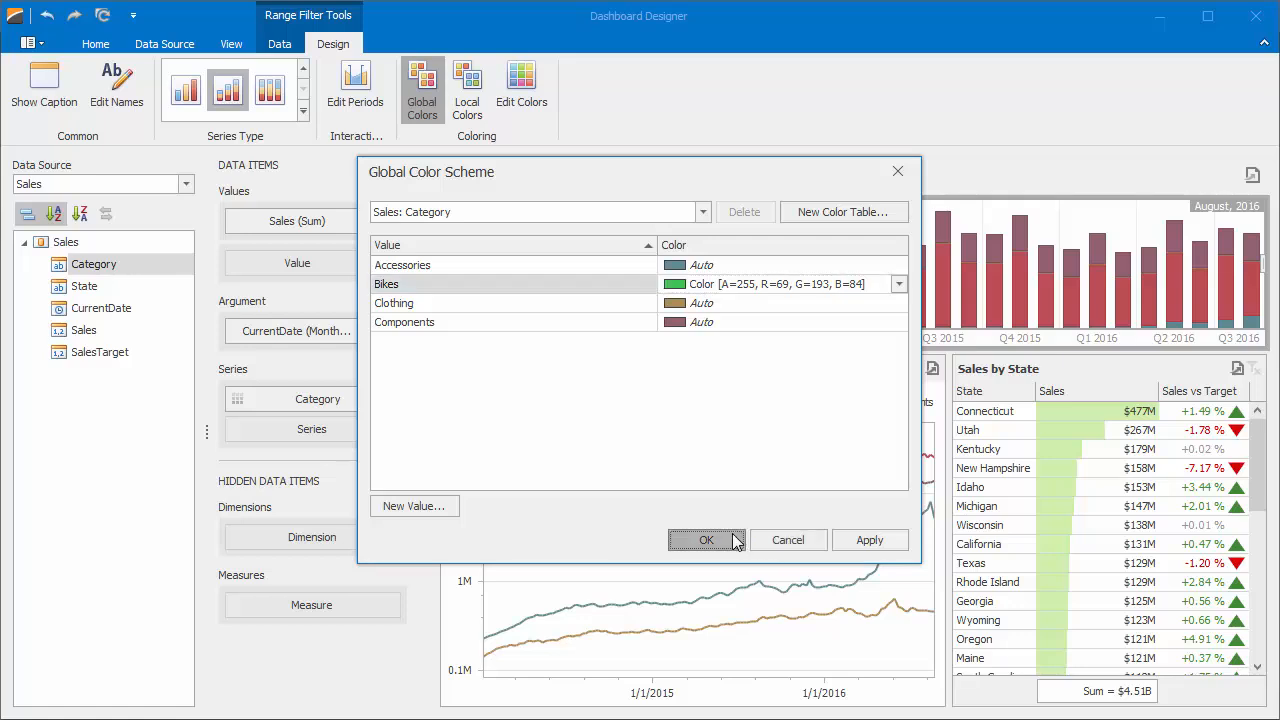
{"action": "left_click", "coordinate": [706, 540]}
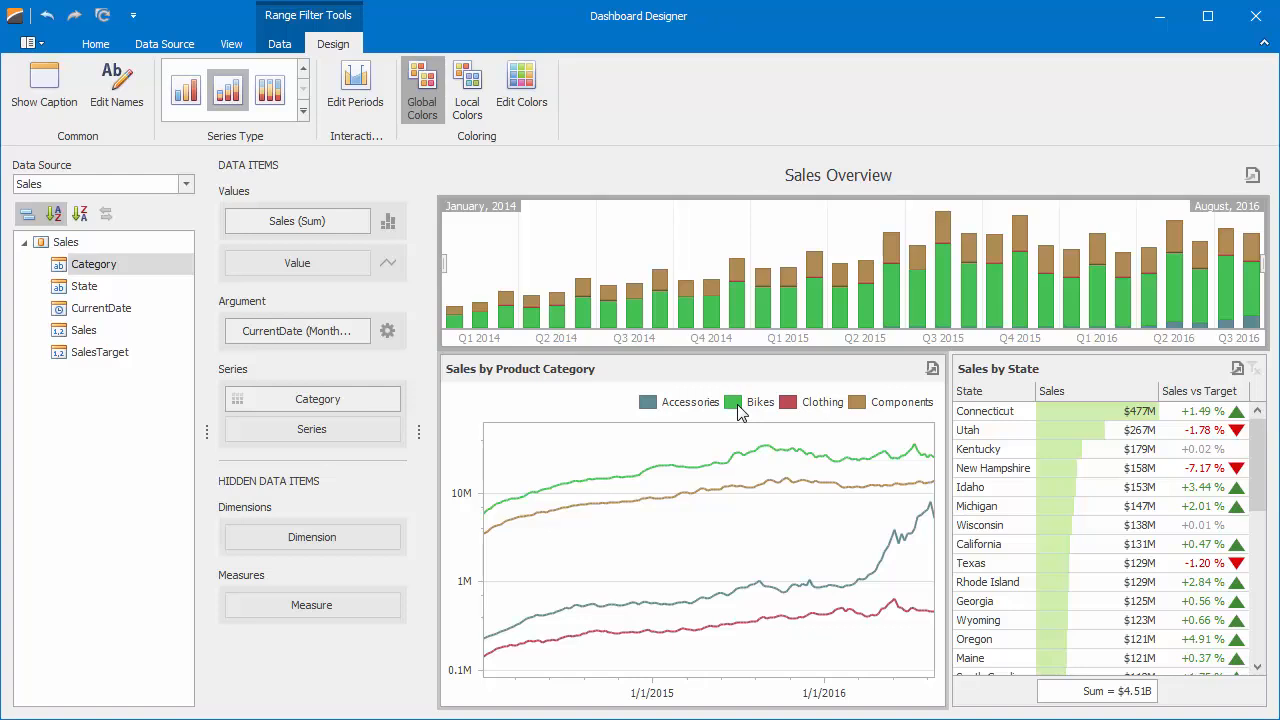
{"action": "mouse_move", "coordinate": [726, 224]}
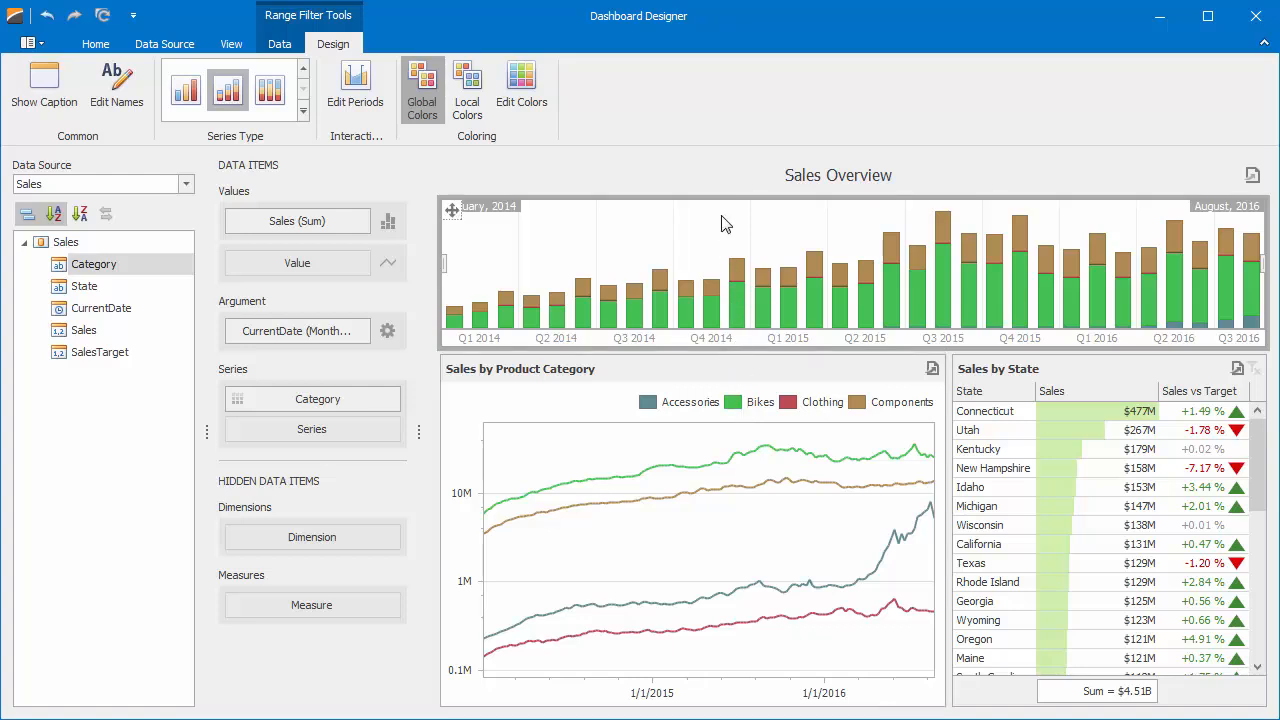
Bring up the Range Filter's item options with Print Preview and export choices
{"action": "right_click", "coordinate": [724, 222]}
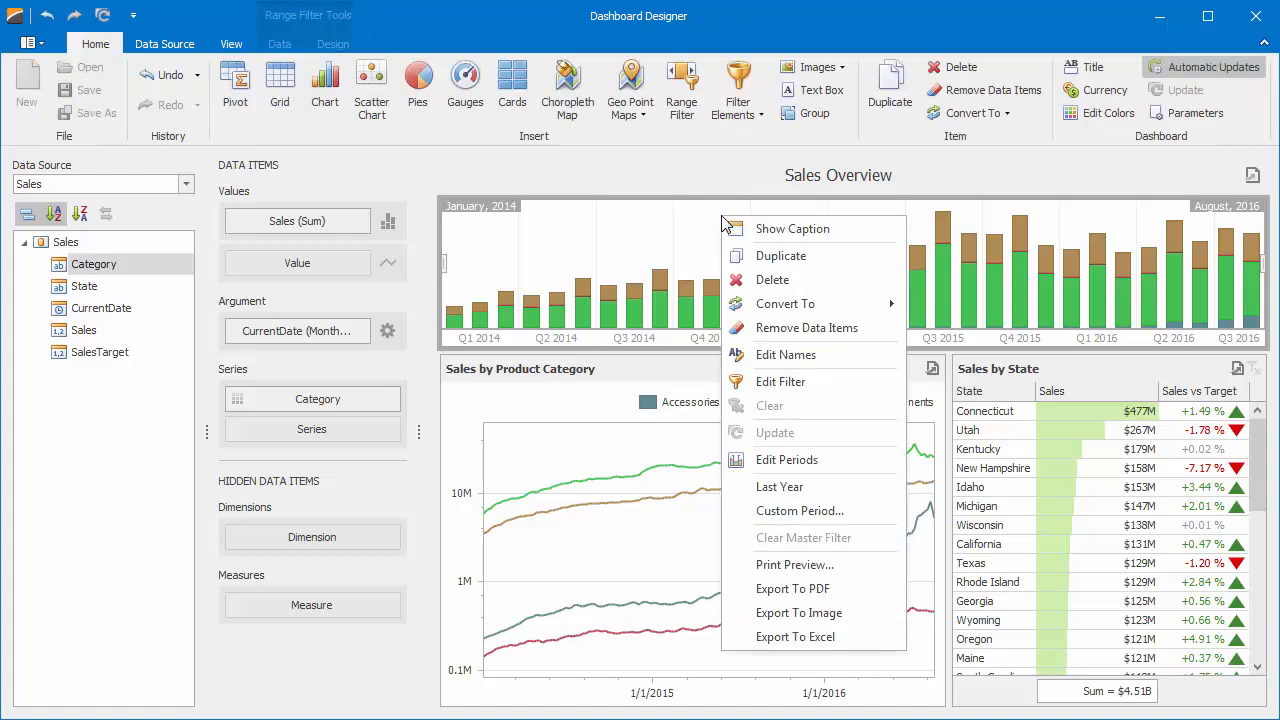
{"action": "mouse_move", "coordinate": [796, 564]}
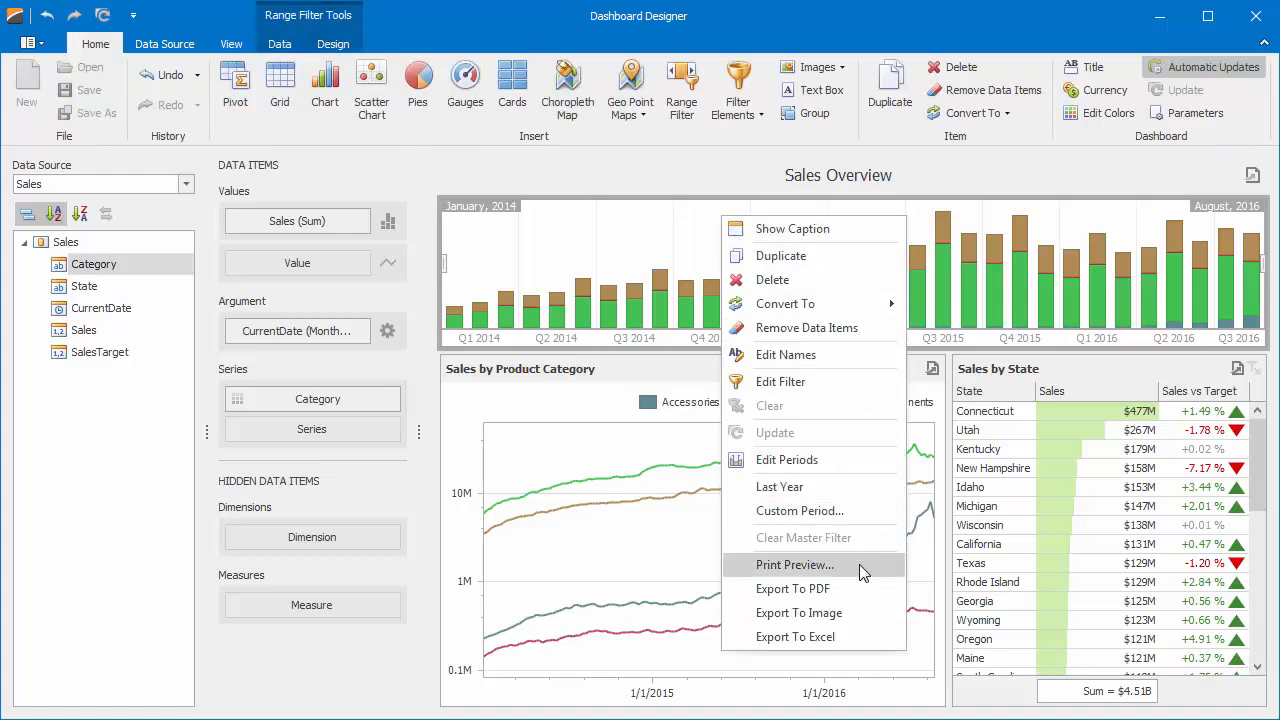